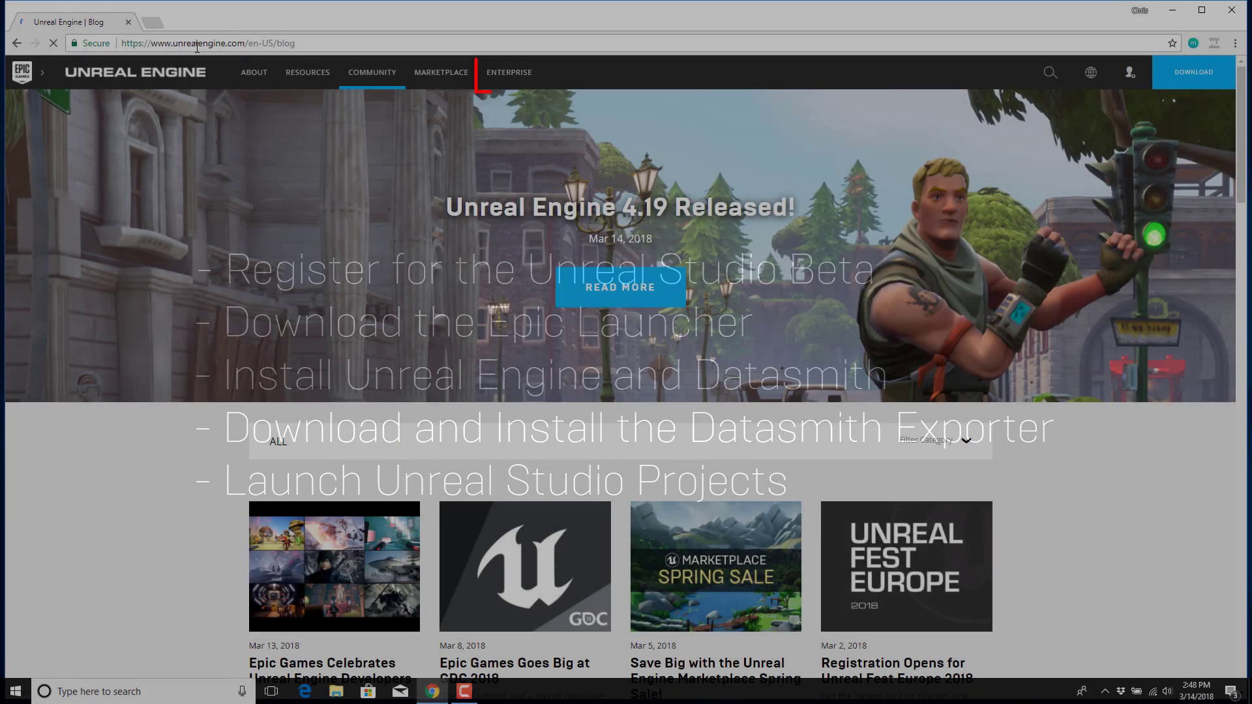
# Go to the Get Unreal Studio page from the ENTERPRISE menu, reaching Epic sign-in.
pyautogui.click(509, 72)
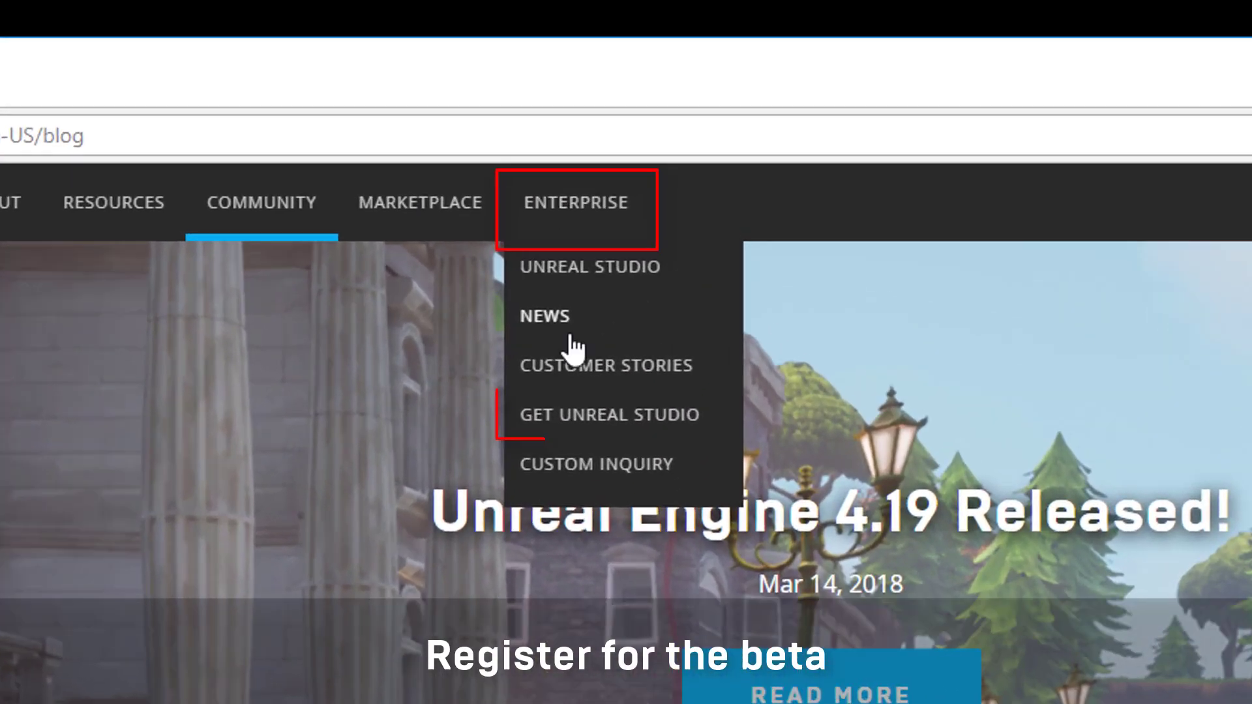
pyautogui.moveTo(578, 424)
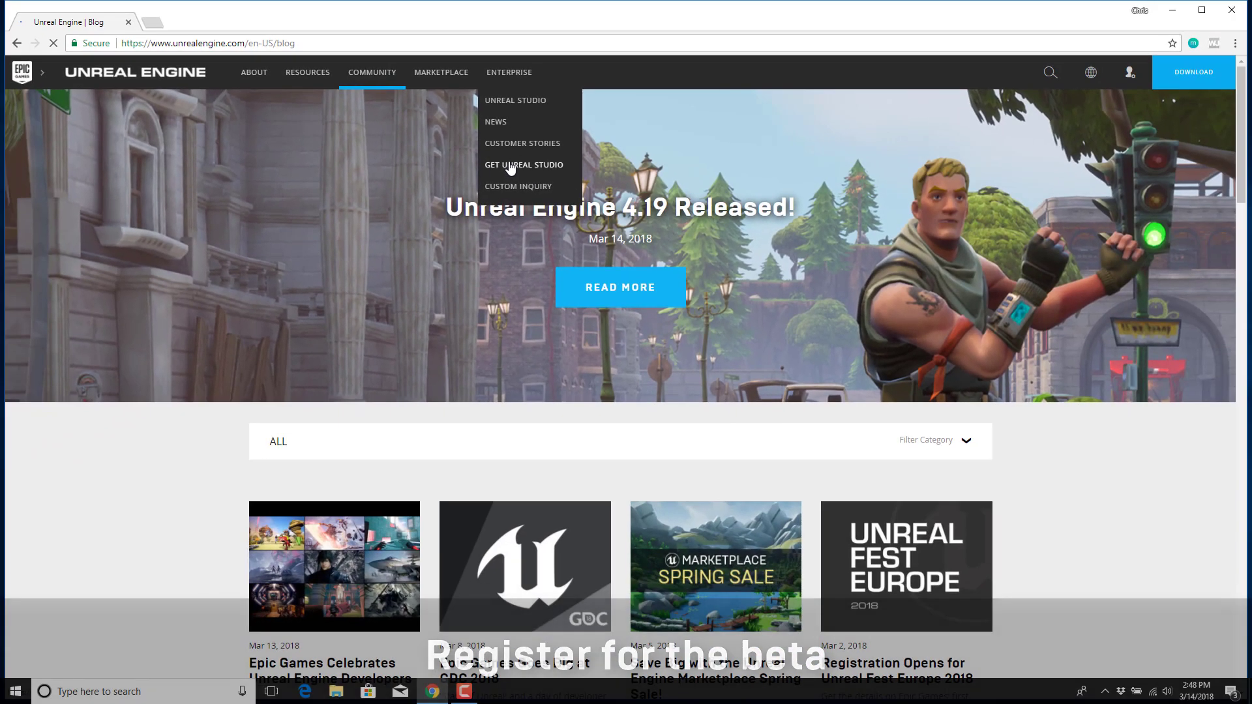
pyautogui.click(523, 165)
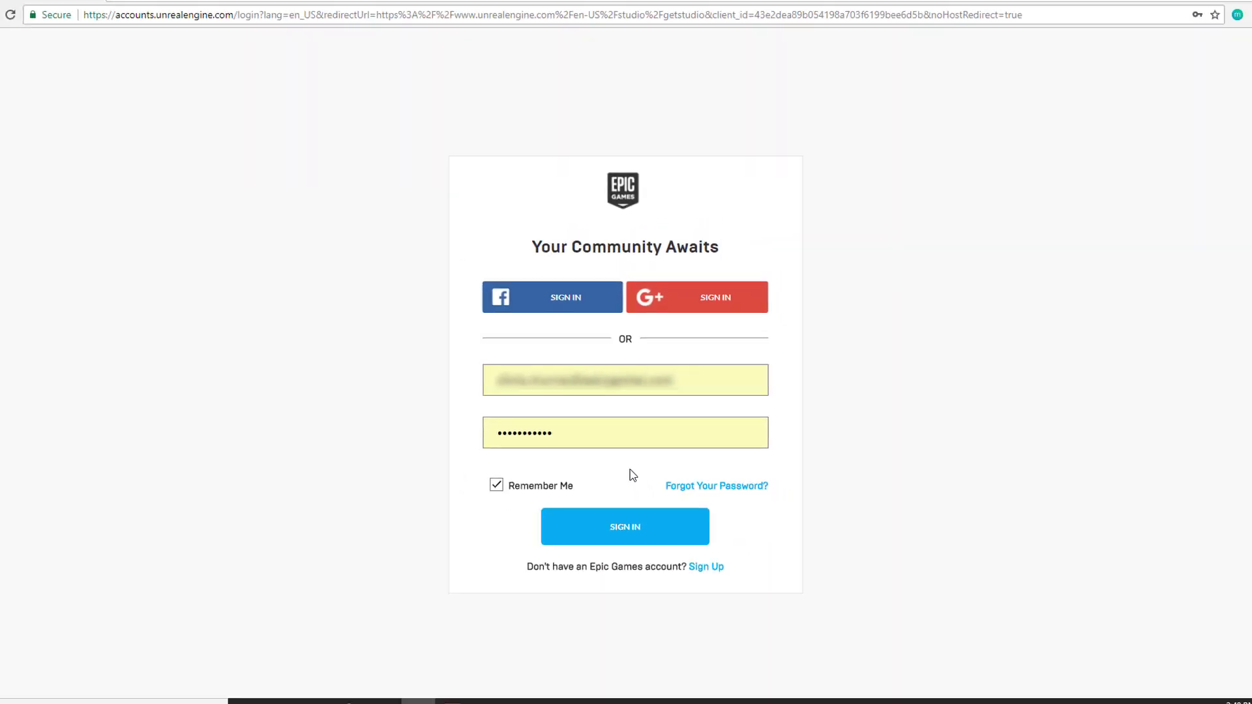
# Sign in to the Epic account and submit the security code.
pyautogui.click(625, 526)
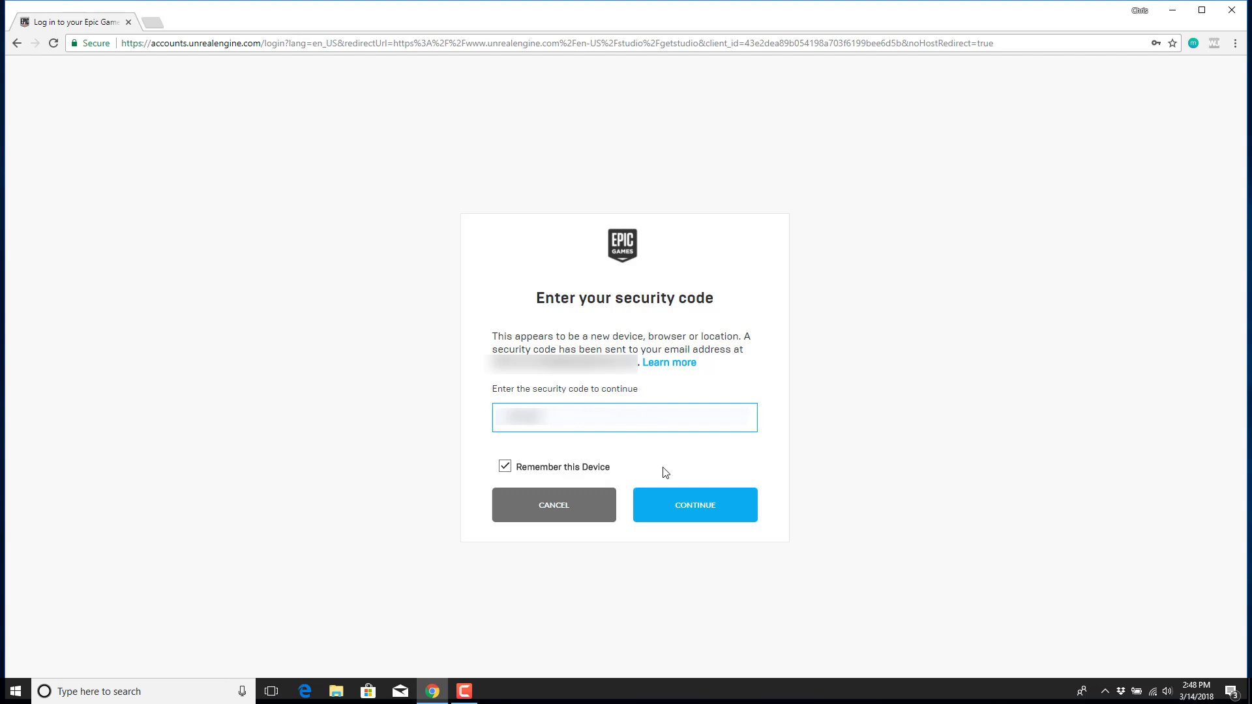
pyautogui.click(695, 505)
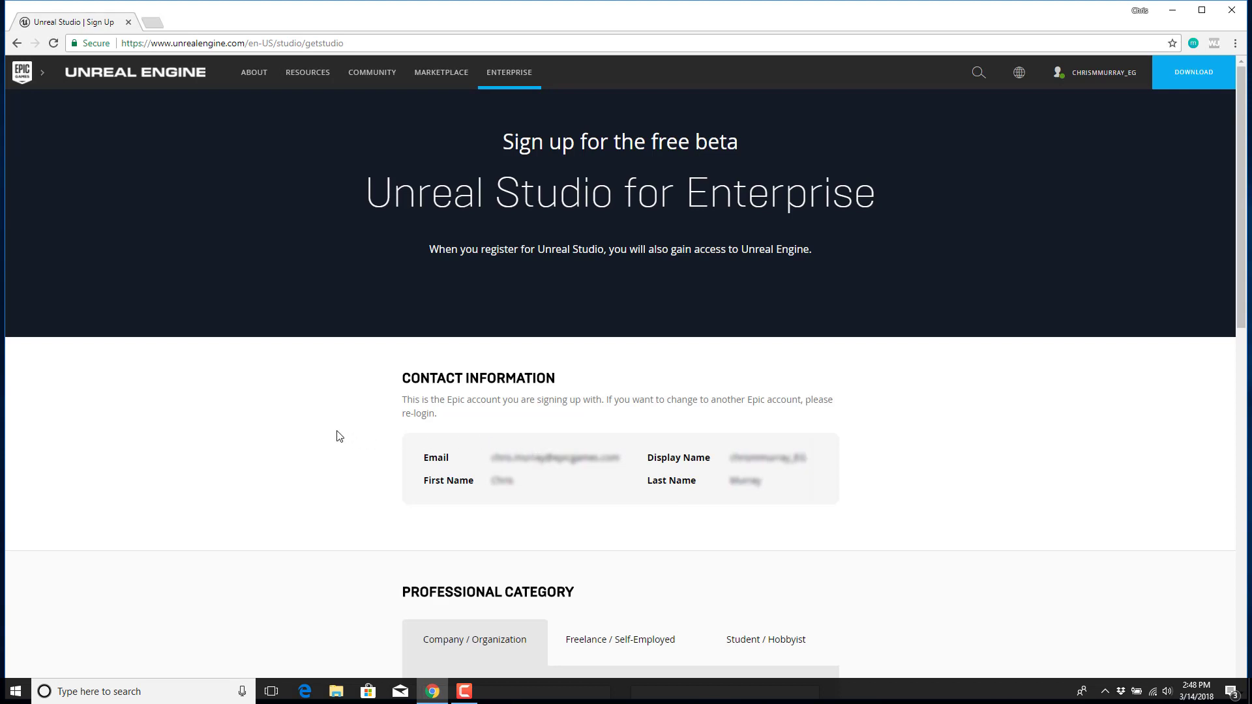
# Accept the EULA, opt into the newsletter, and sign up for the free beta.
pyautogui.scroll(-3)
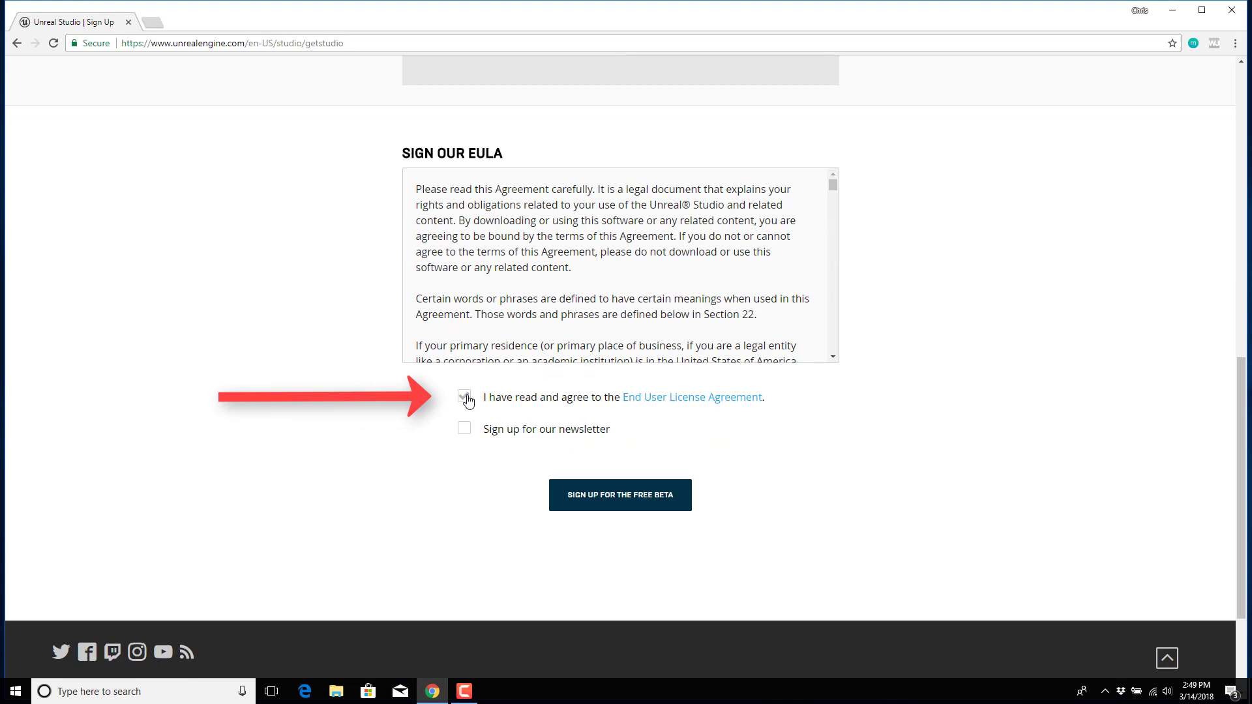
pyautogui.click(464, 398)
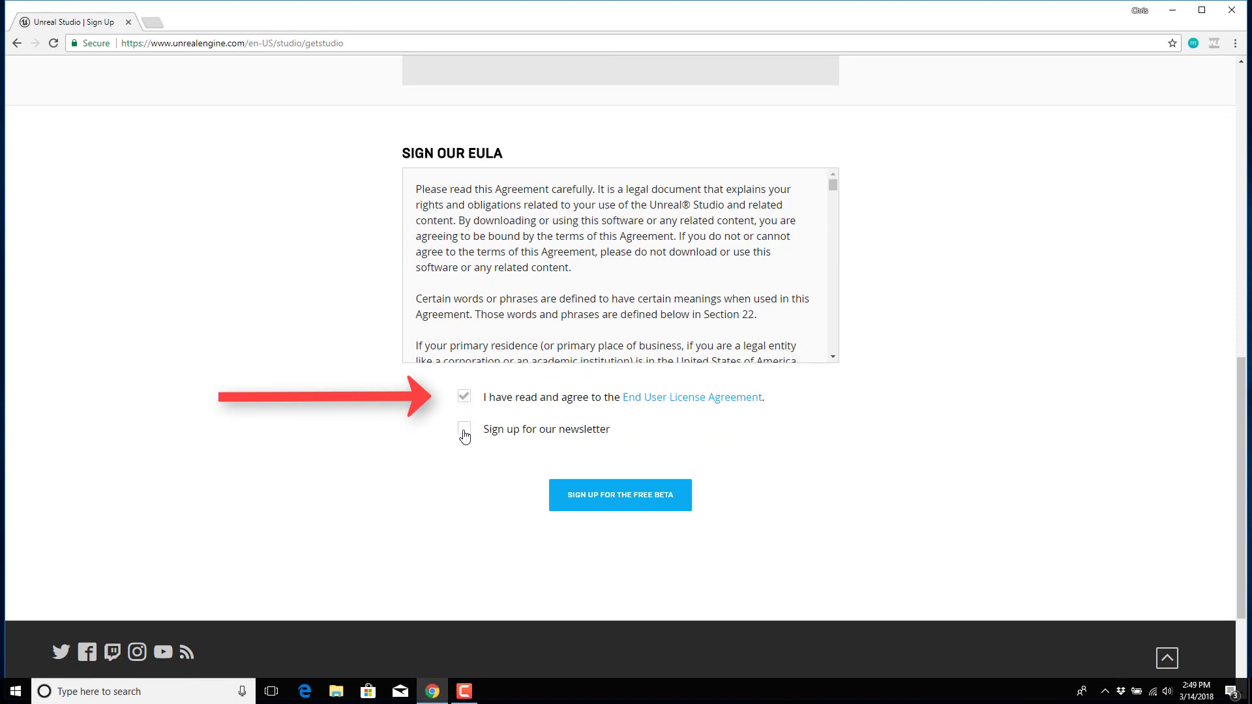
pyautogui.click(464, 429)
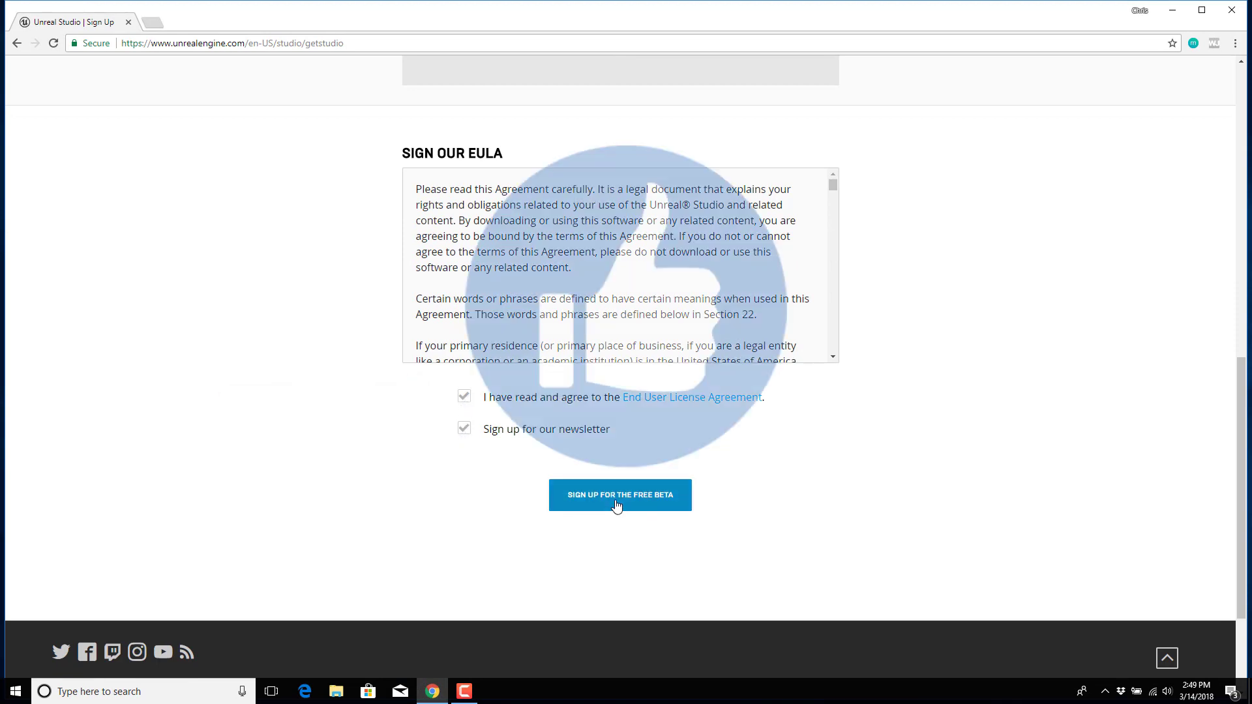
pyautogui.click(620, 495)
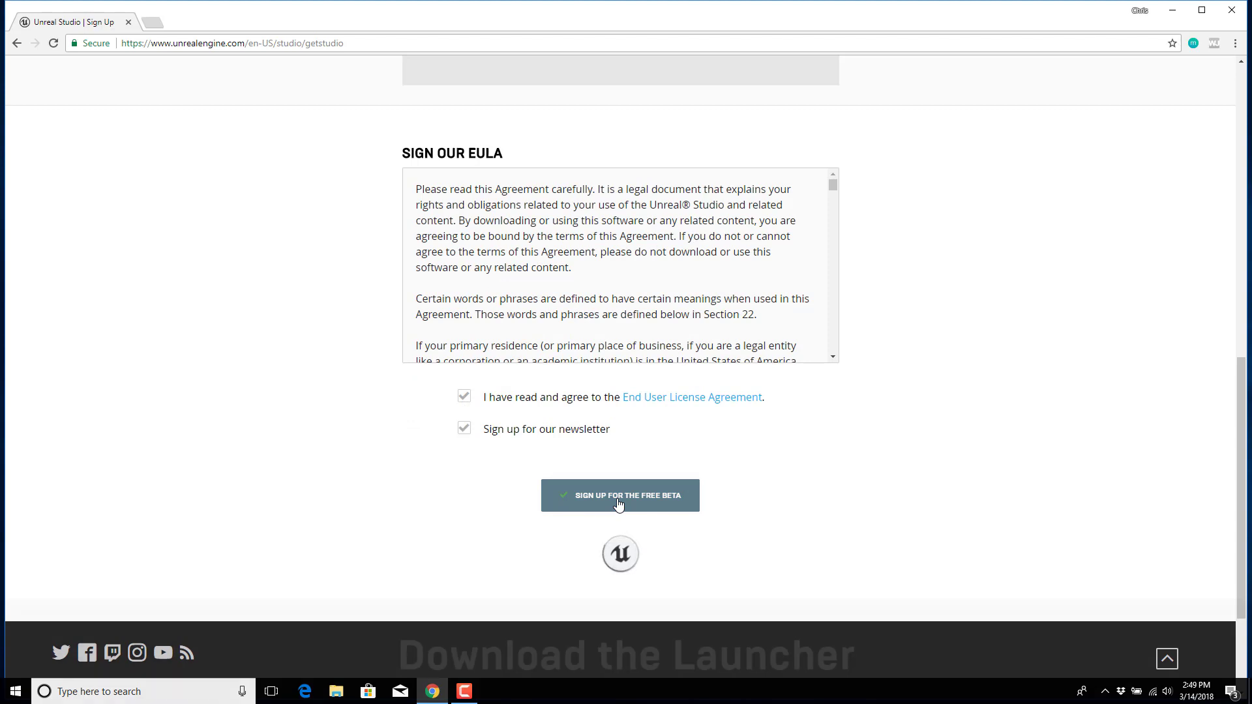
pyautogui.click(620, 496)
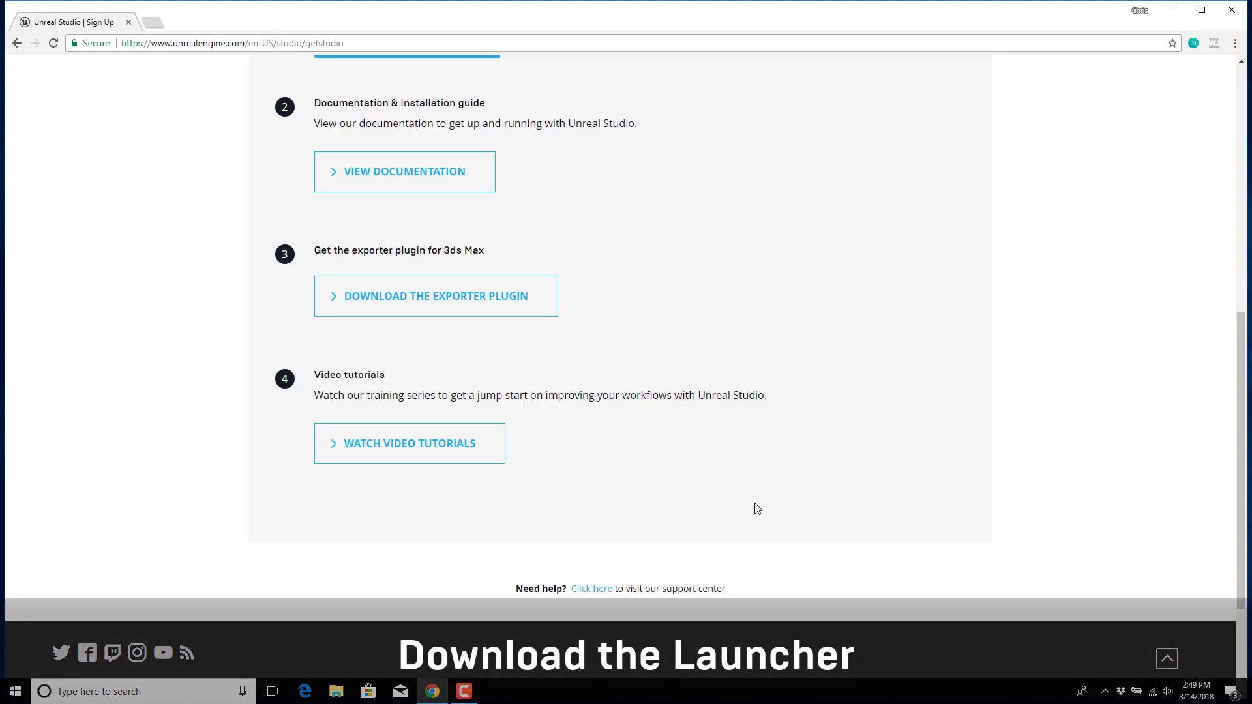
pyautogui.scroll(3)
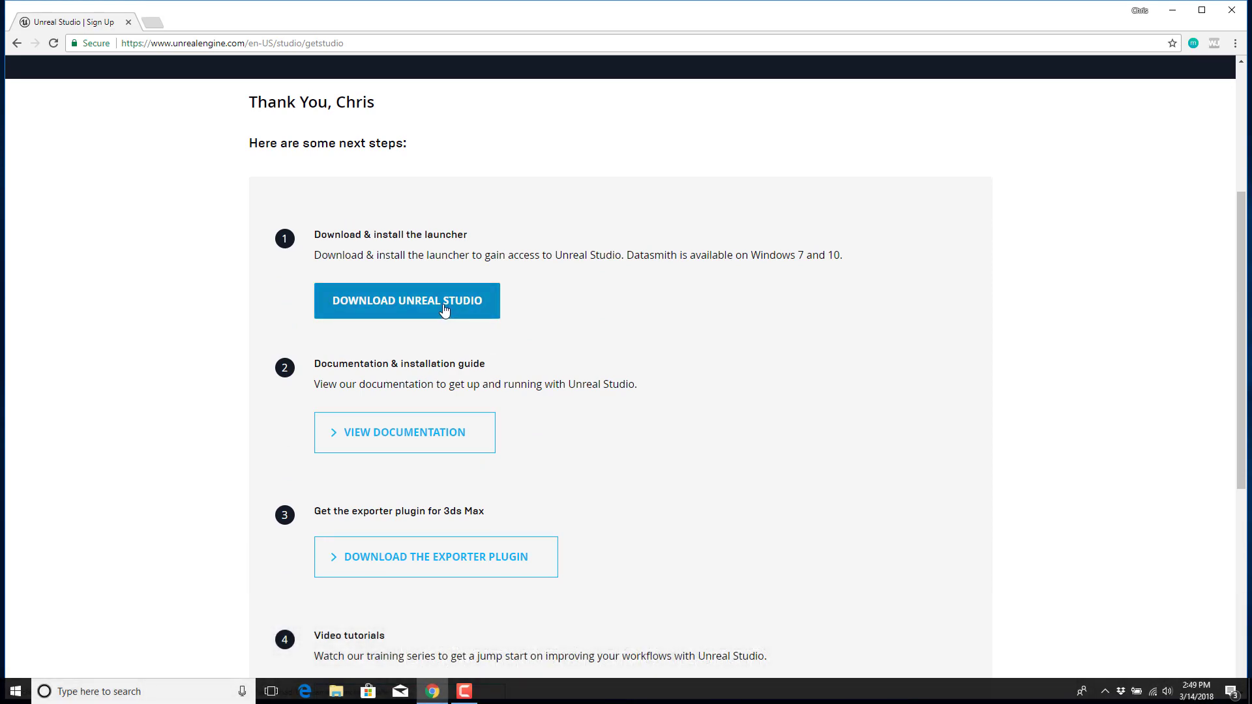
# Download, run and install the Epic Games Launcher, then sign in up to the security-code step.
pyautogui.click(435, 308)
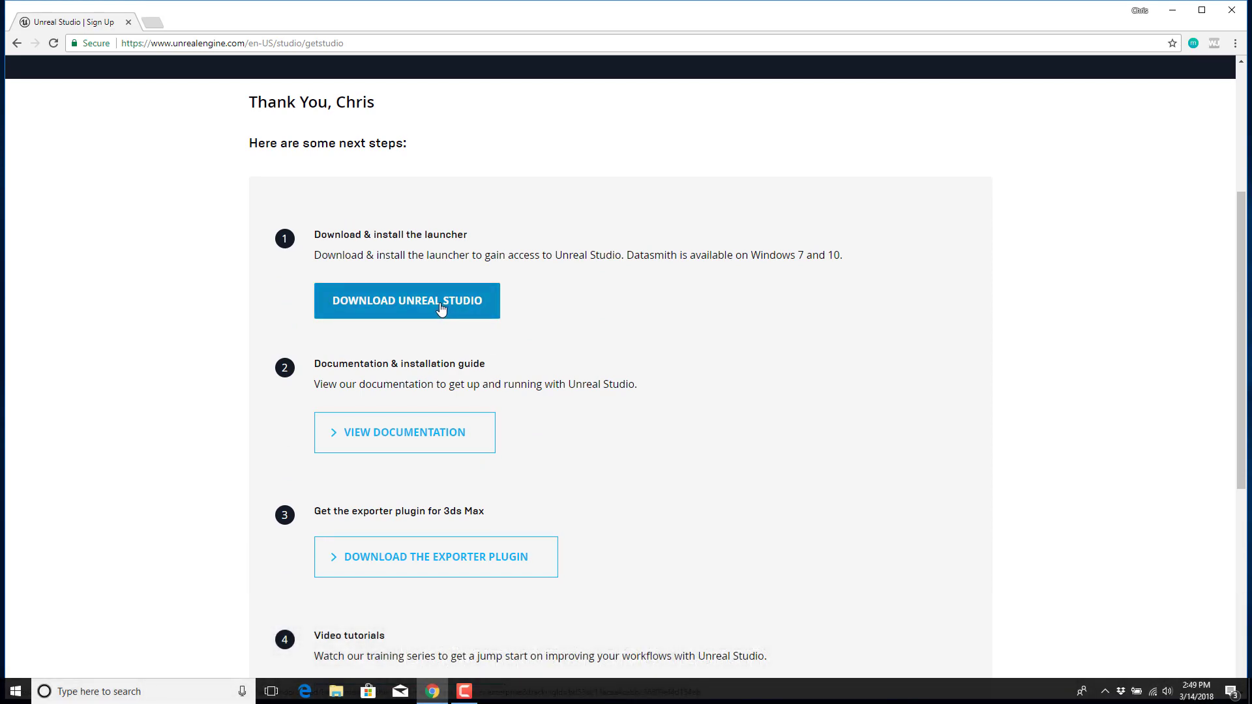
pyautogui.click(438, 308)
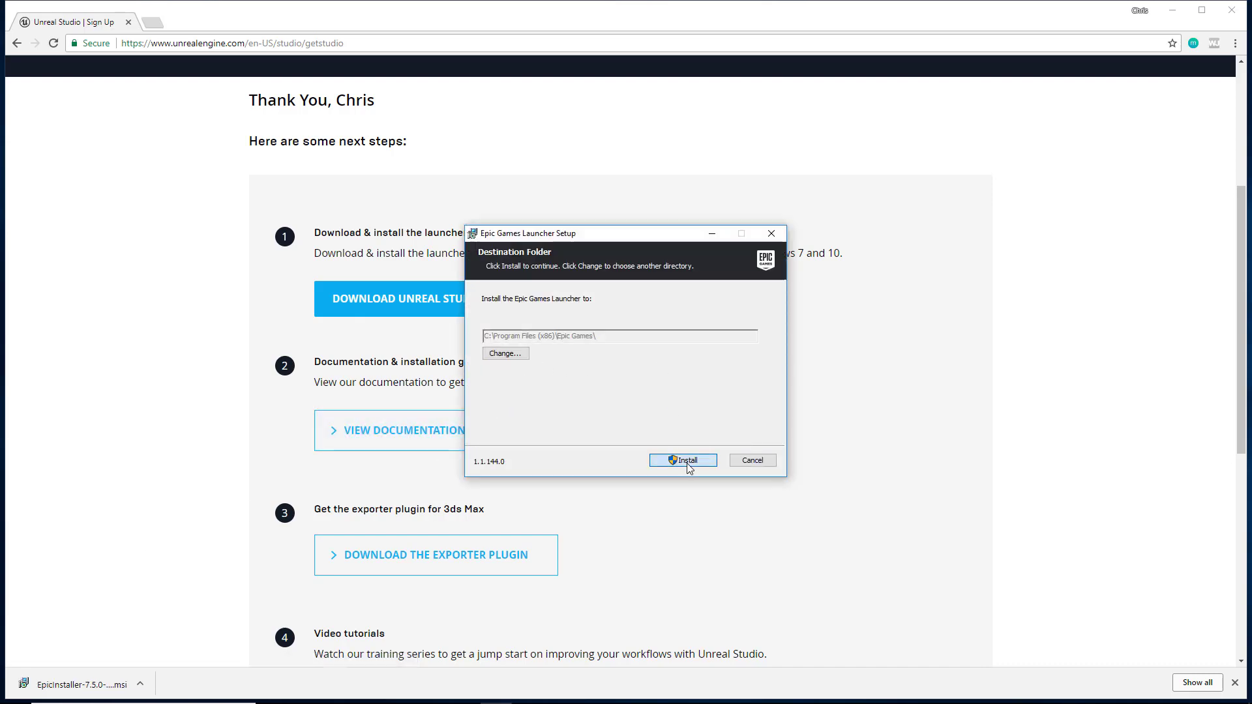
pyautogui.click(683, 460)
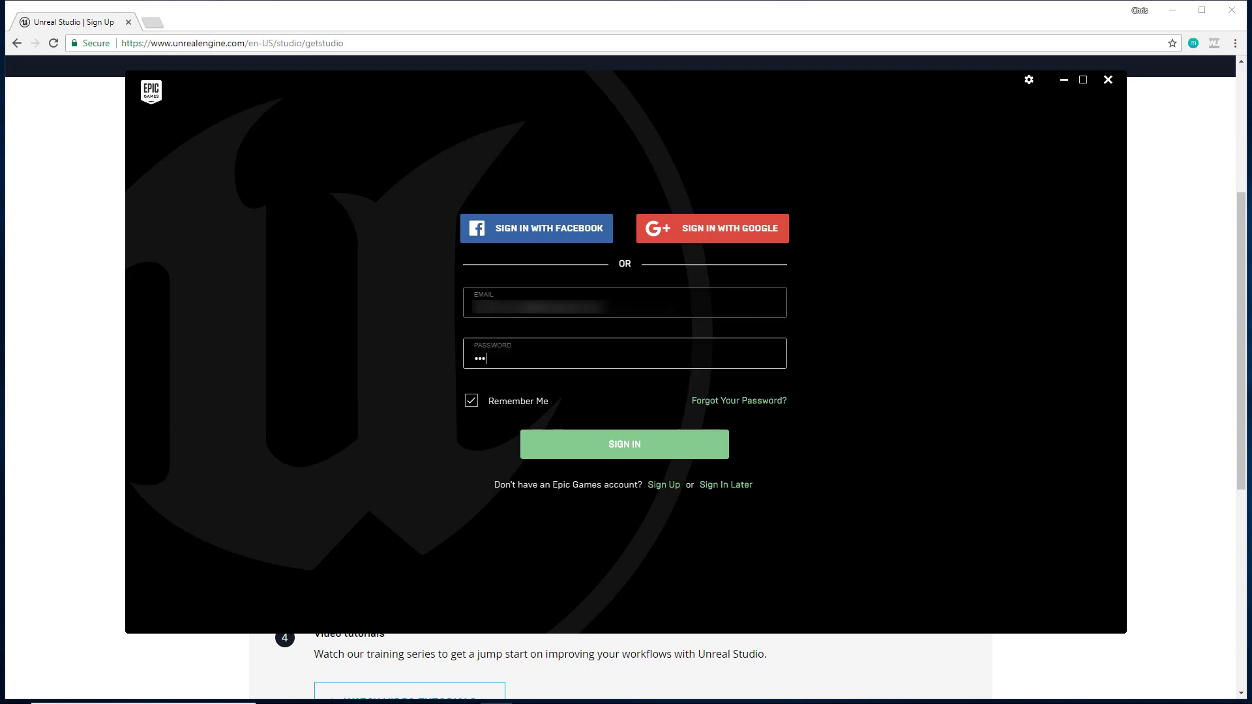
pyautogui.click(624, 444)
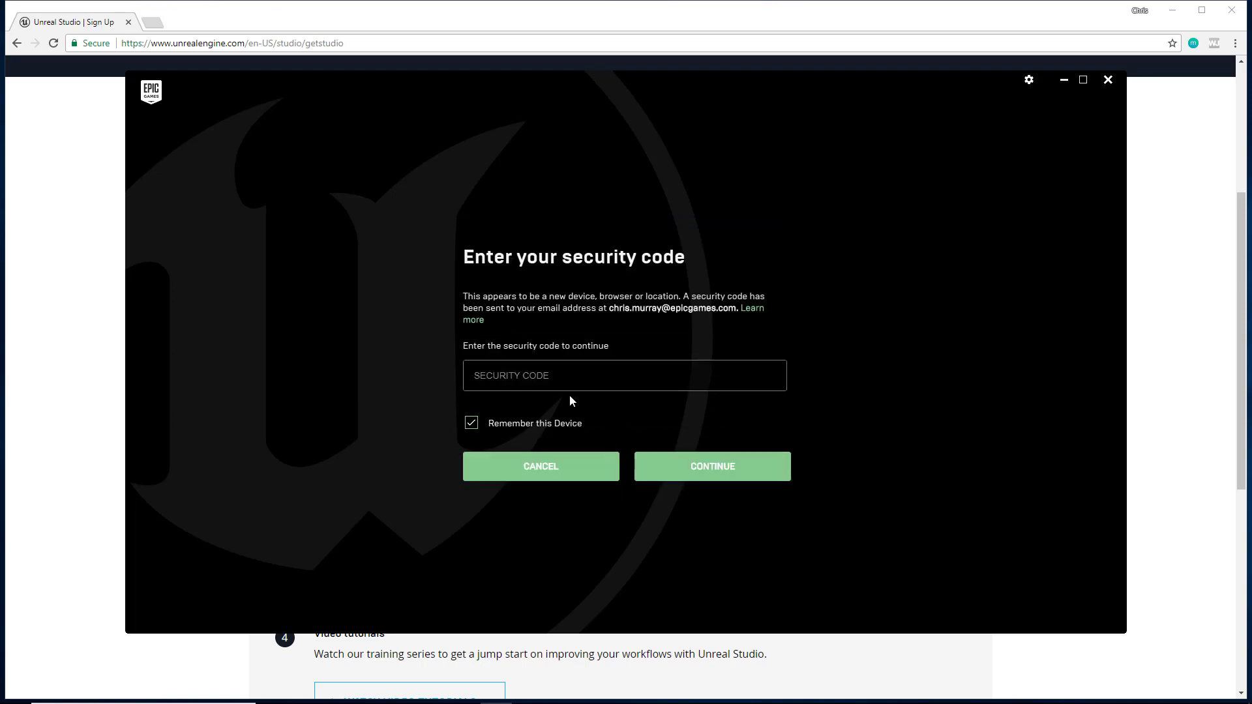
pyautogui.click(712, 467)
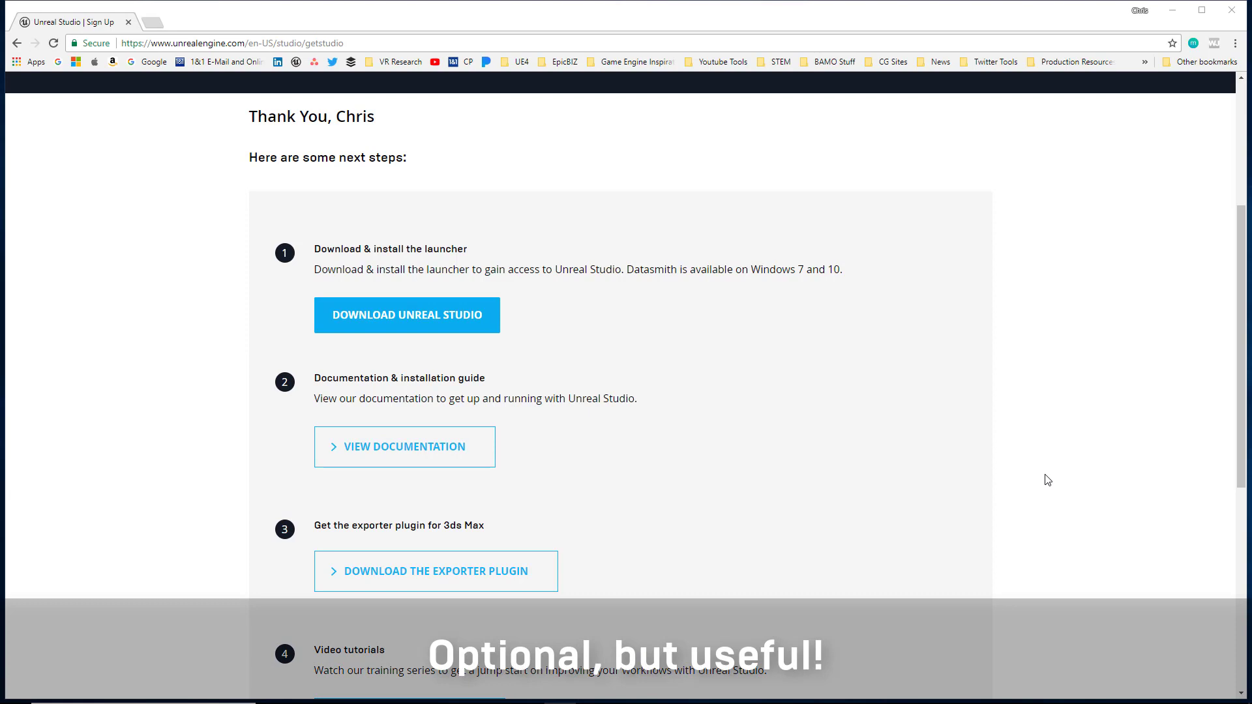
pyautogui.scroll(-3)
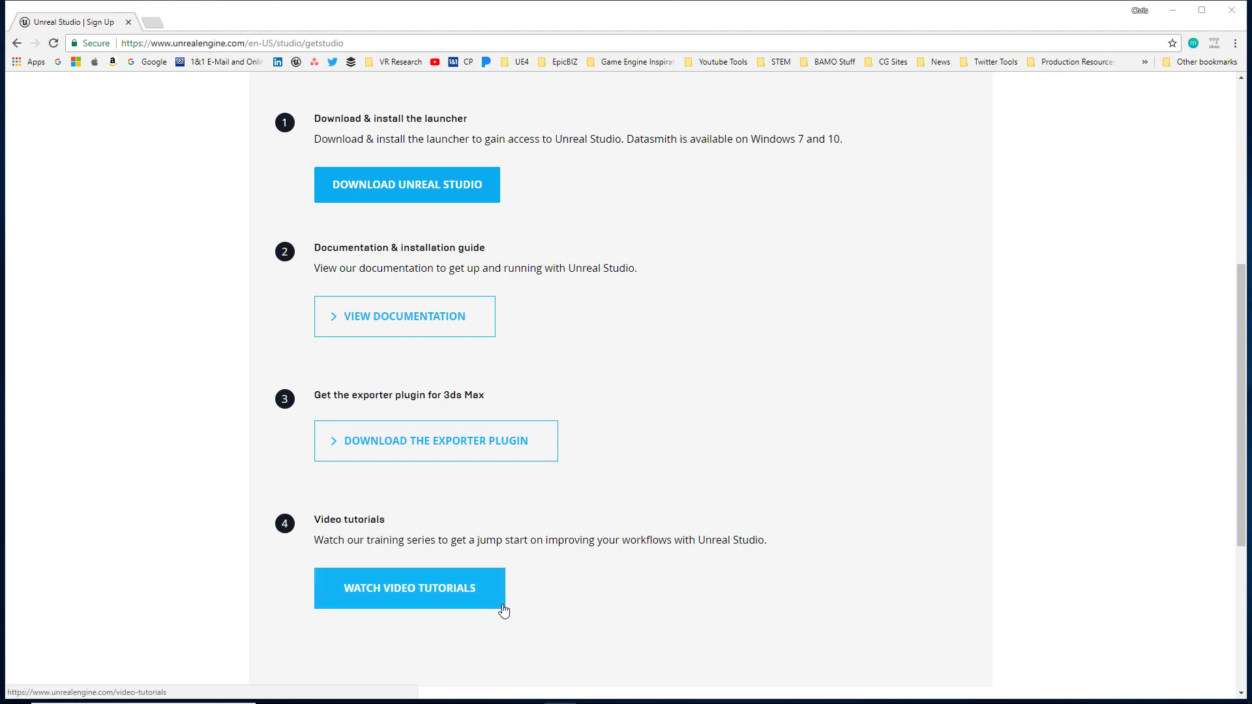
pyautogui.moveTo(644, 573)
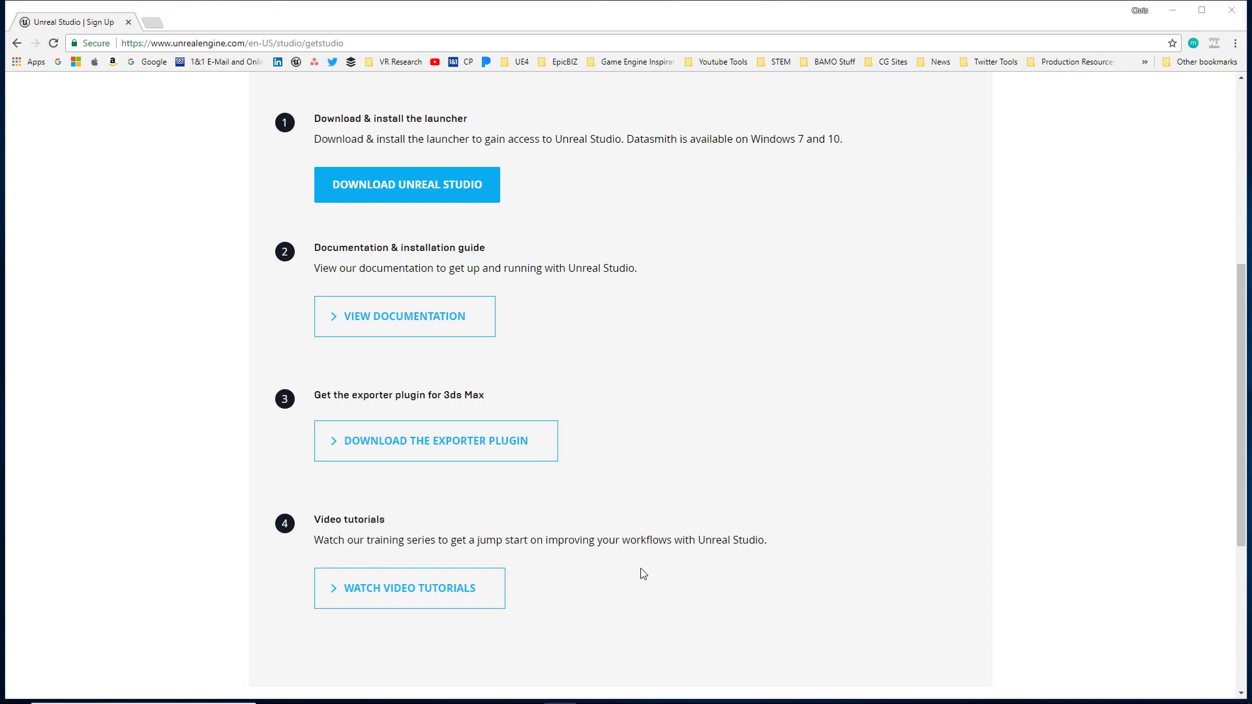
pyautogui.scroll(-3)
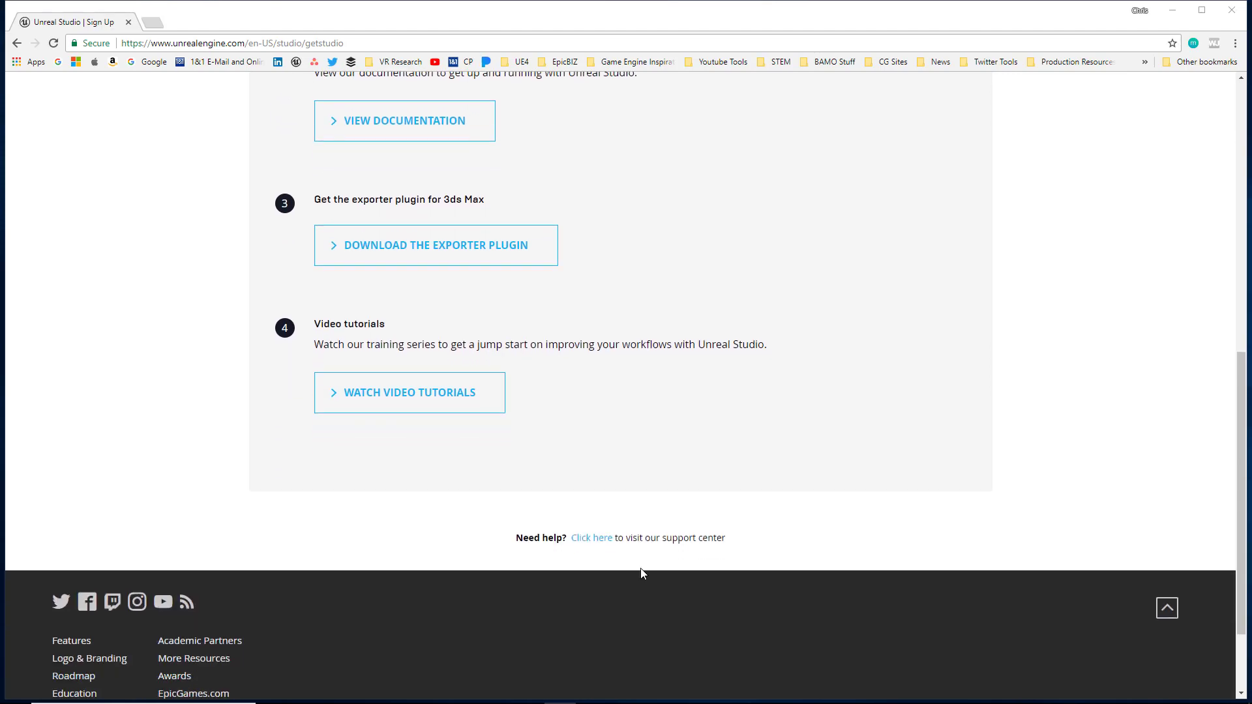
pyautogui.moveTo(613, 557)
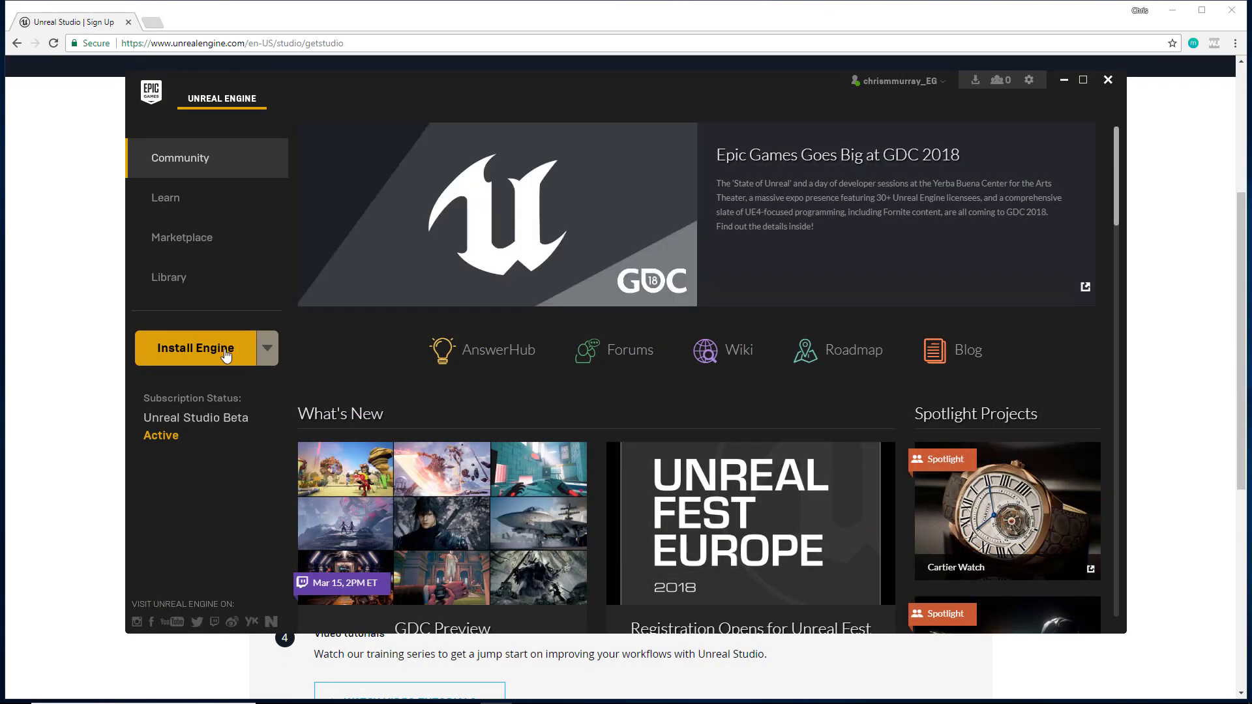
# Install Unreal Engine 4.19.0 in the default Epic Games install location.
pyautogui.click(195, 348)
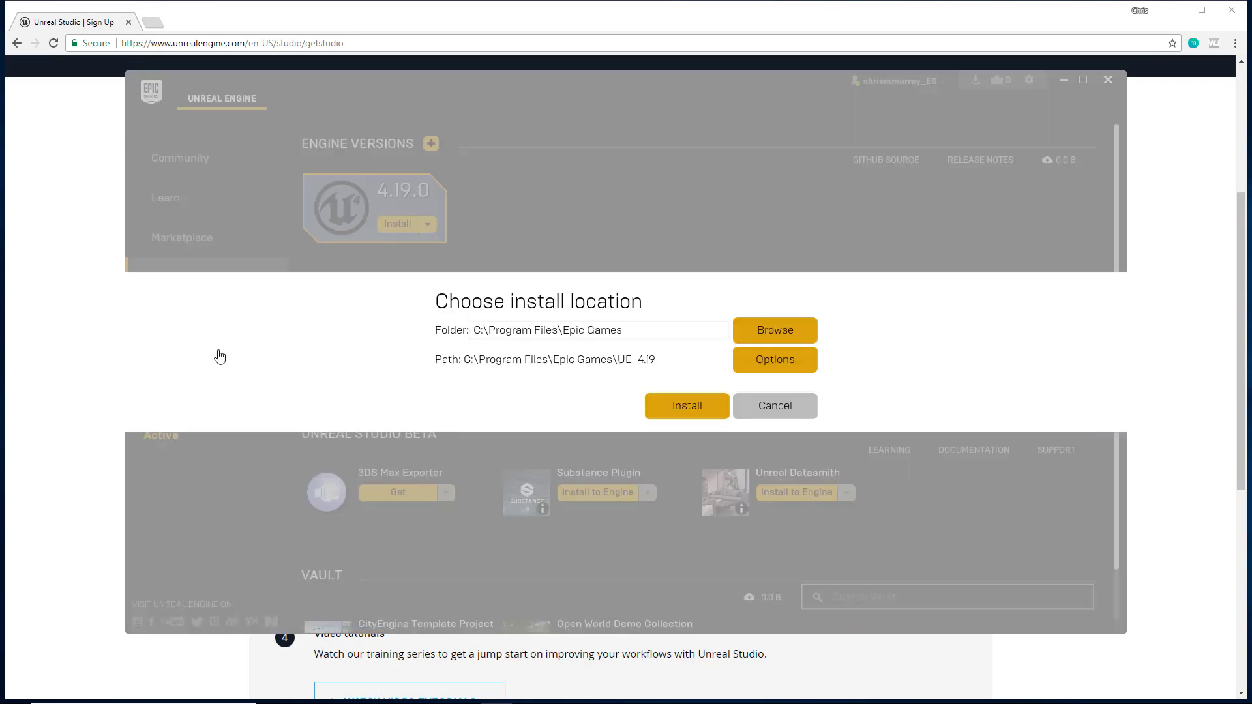
pyautogui.click(687, 406)
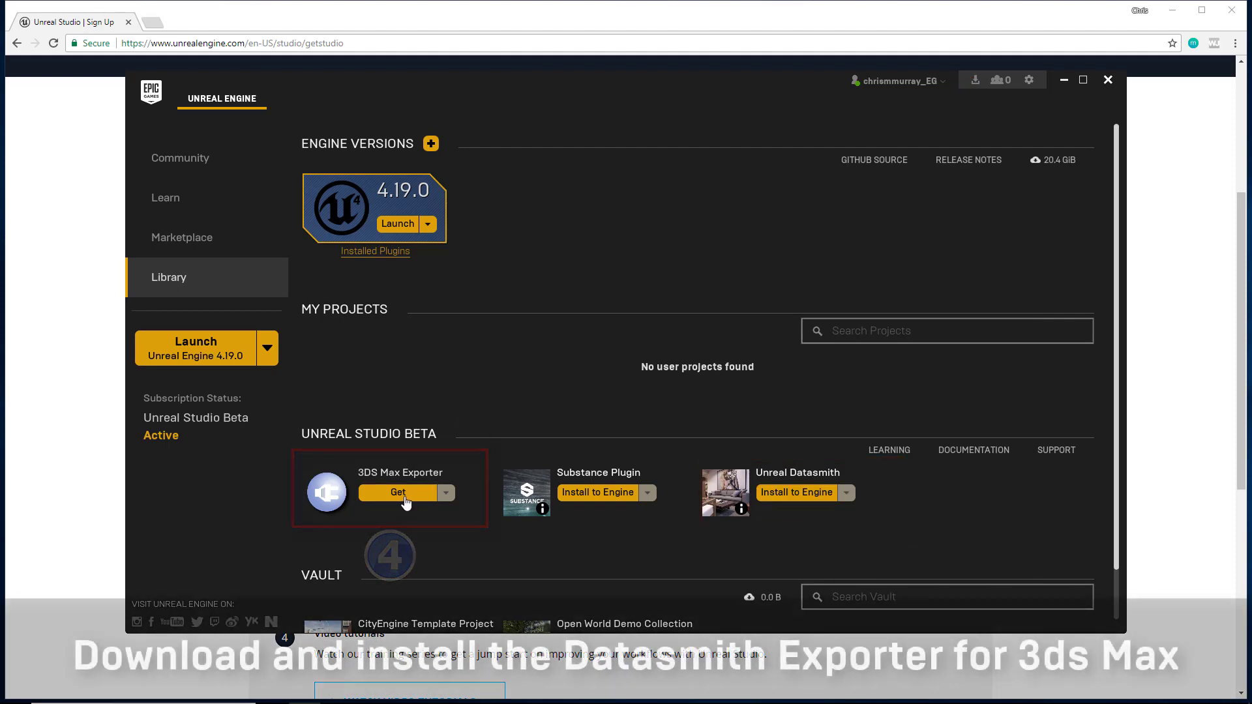
# Download the Datasmith 3ds Max exporter for UE 4.19.
pyautogui.click(398, 493)
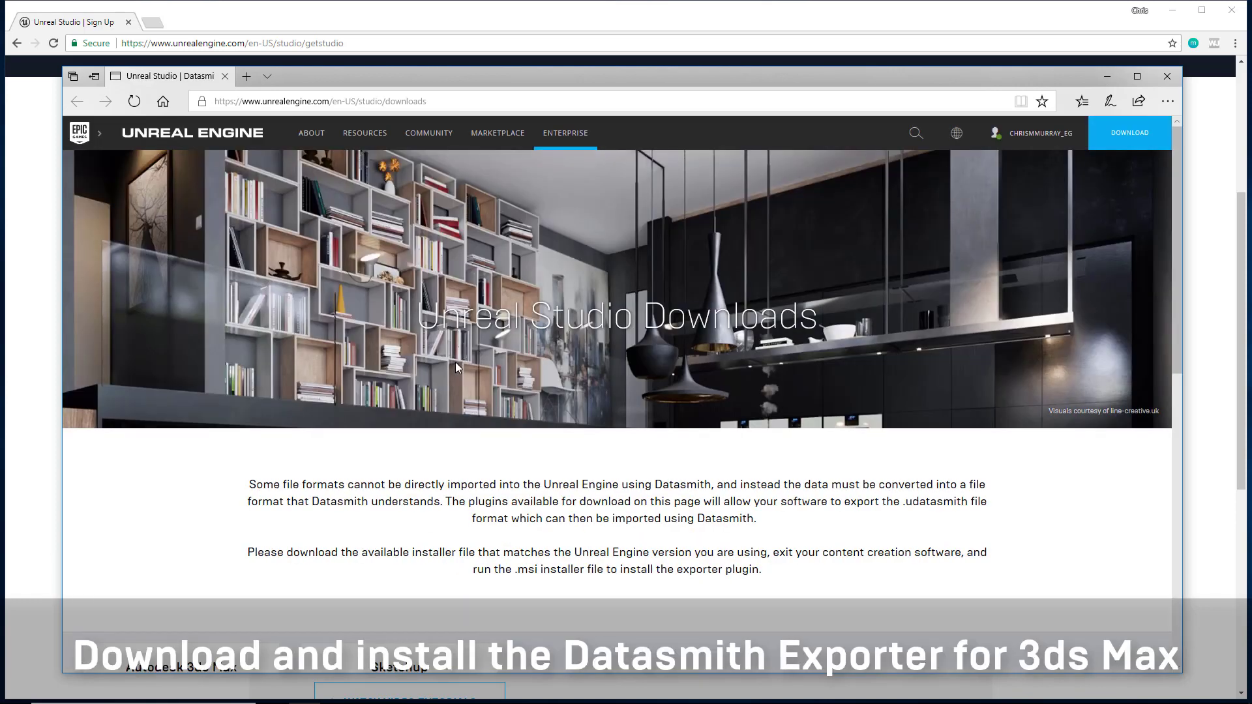
pyautogui.scroll(-3)
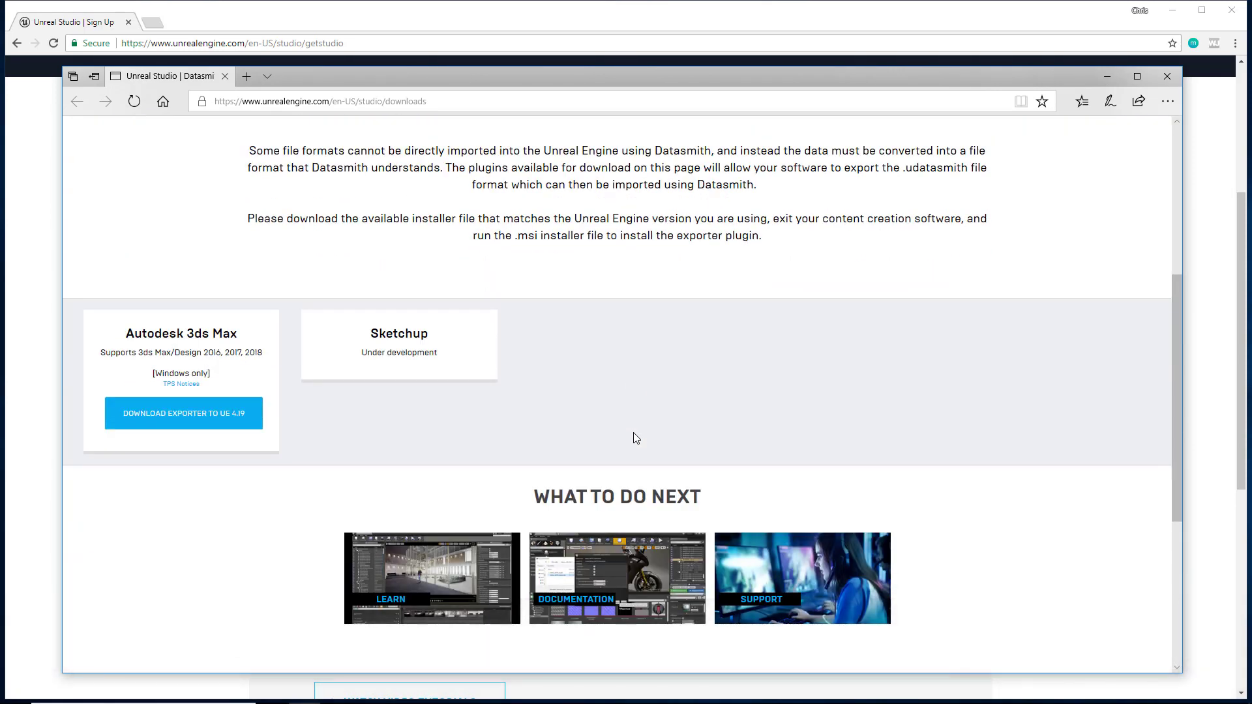
pyautogui.moveTo(210, 438)
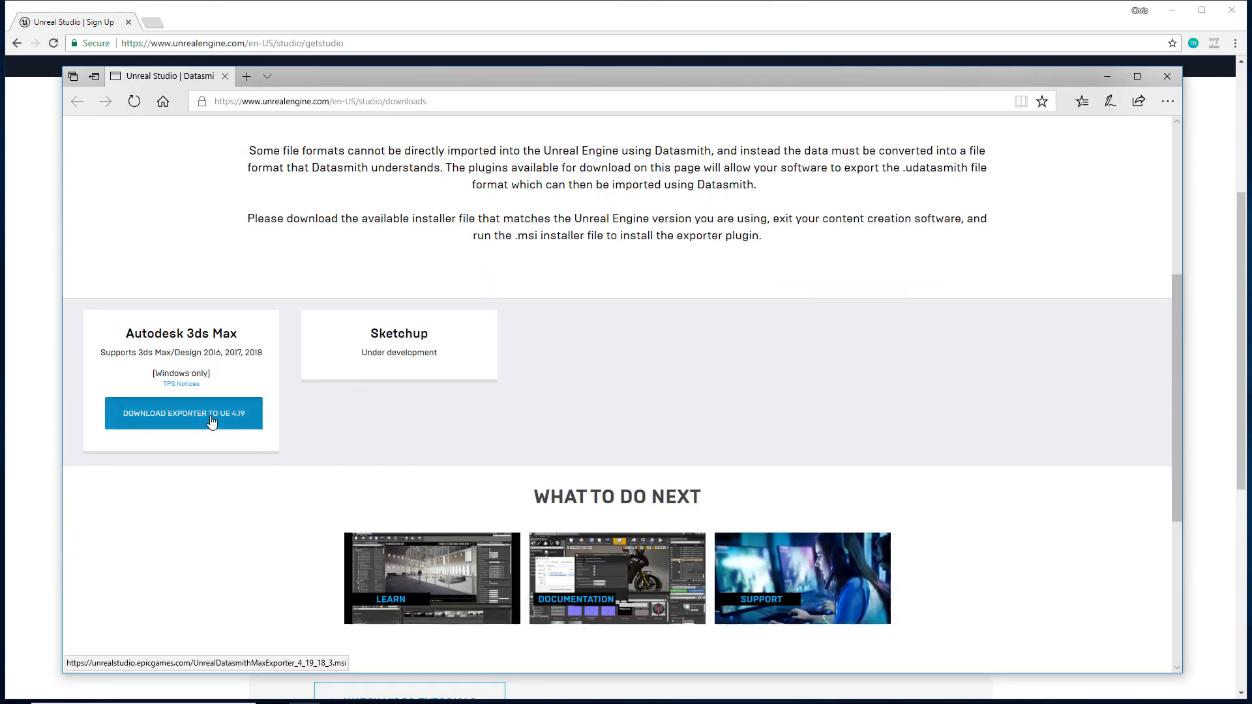
pyautogui.click(184, 414)
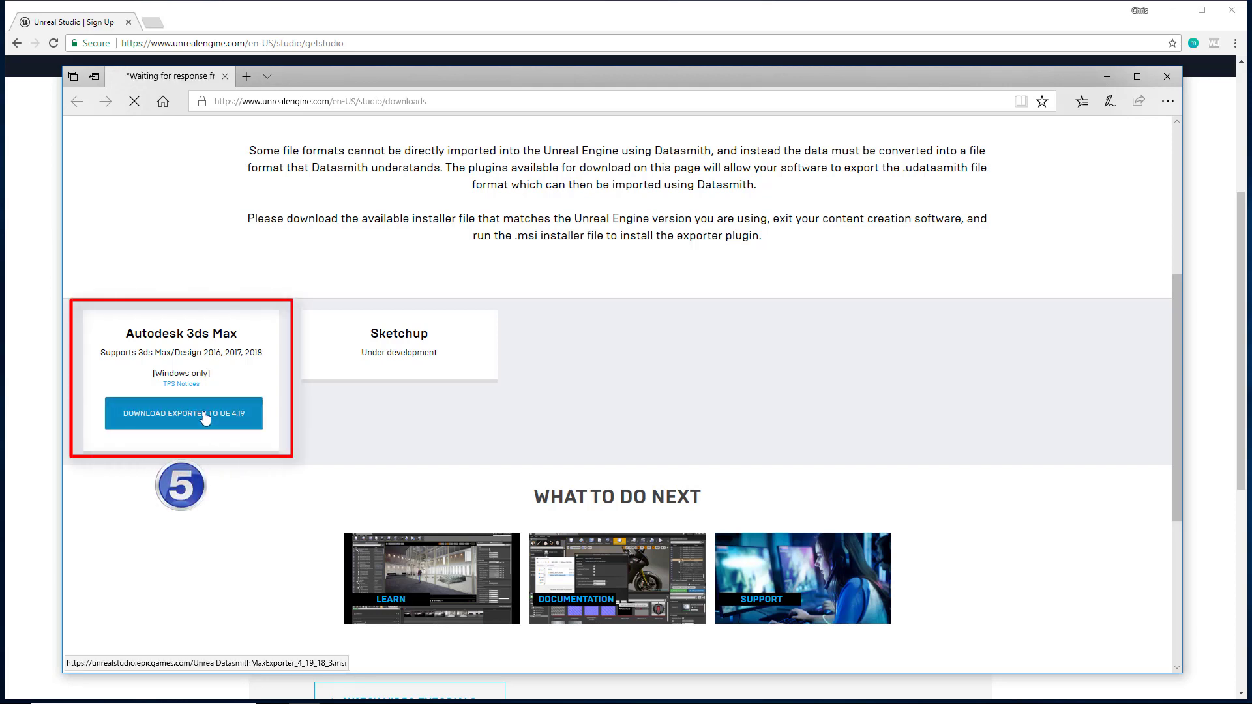
pyautogui.click(184, 413)
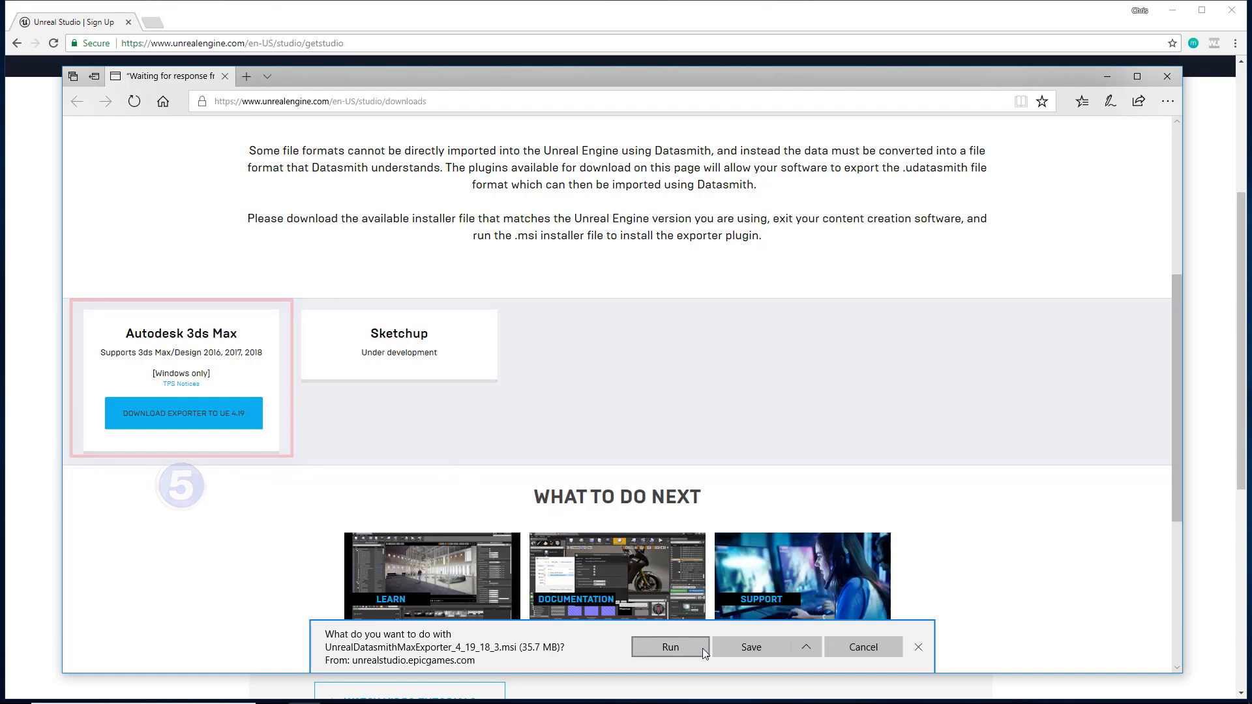
# Run the exporter setup, accept the license, and install it for 3ds Max 2018.
pyautogui.click(671, 647)
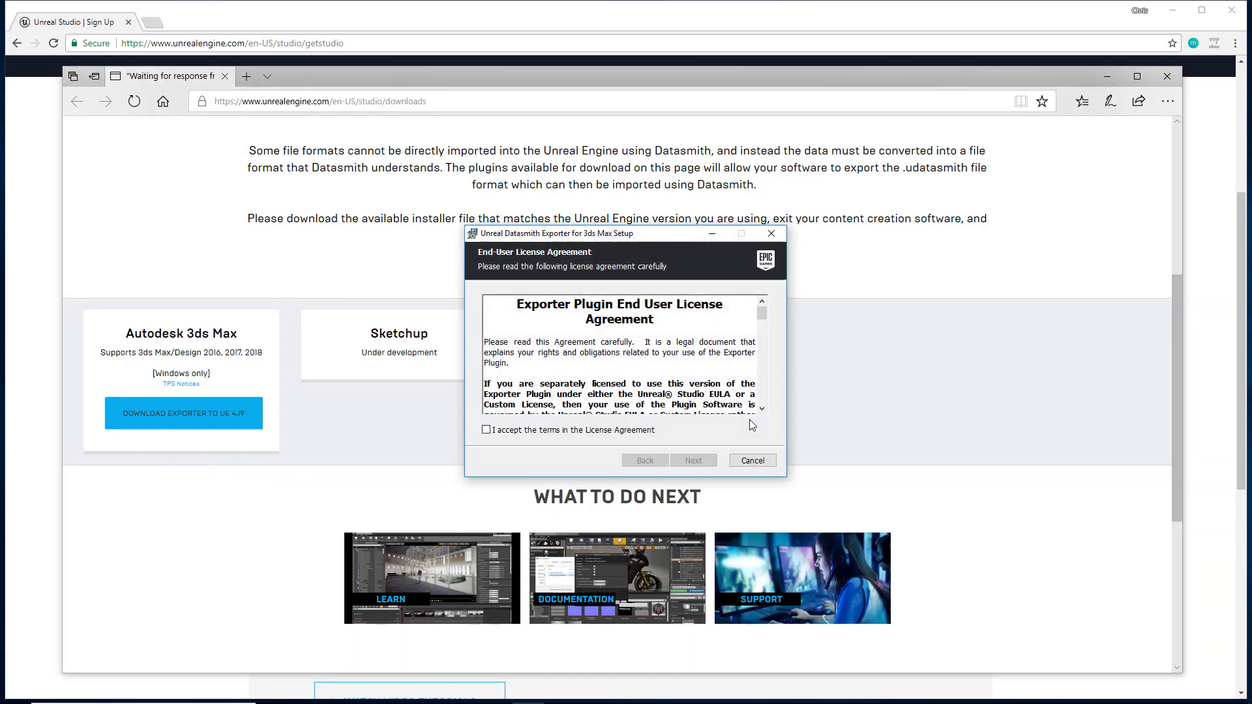
pyautogui.click(486, 430)
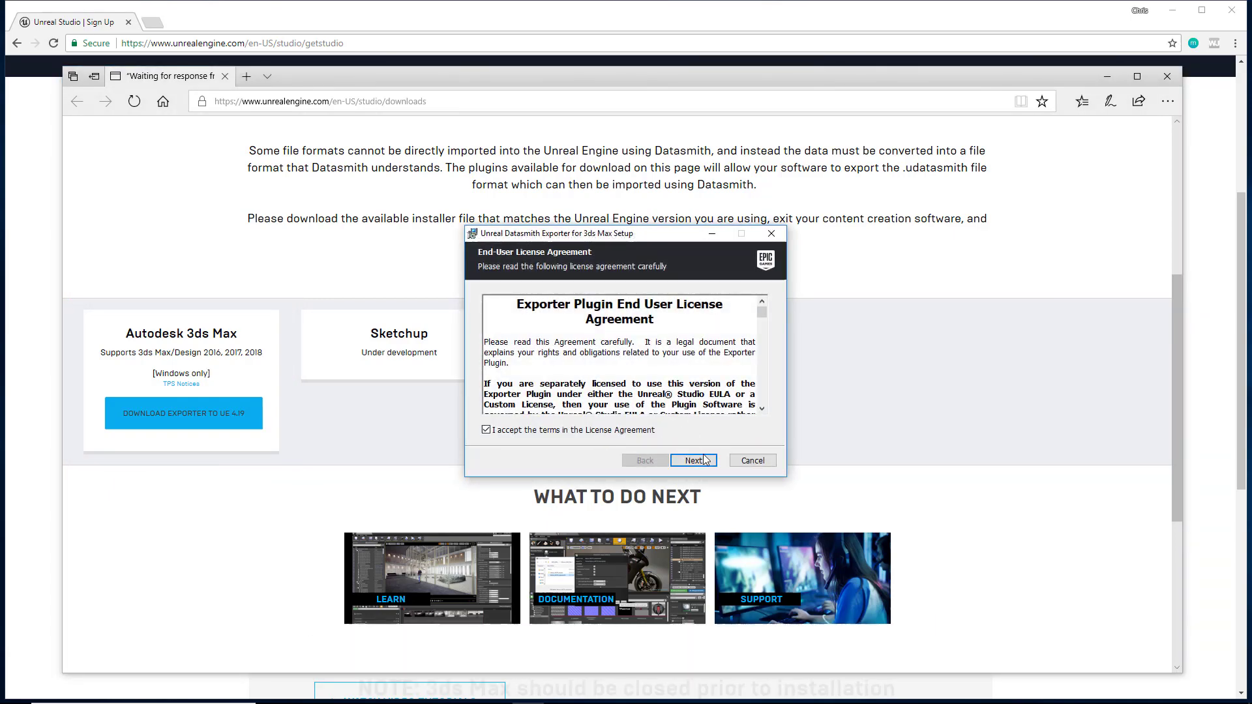
pyautogui.click(694, 461)
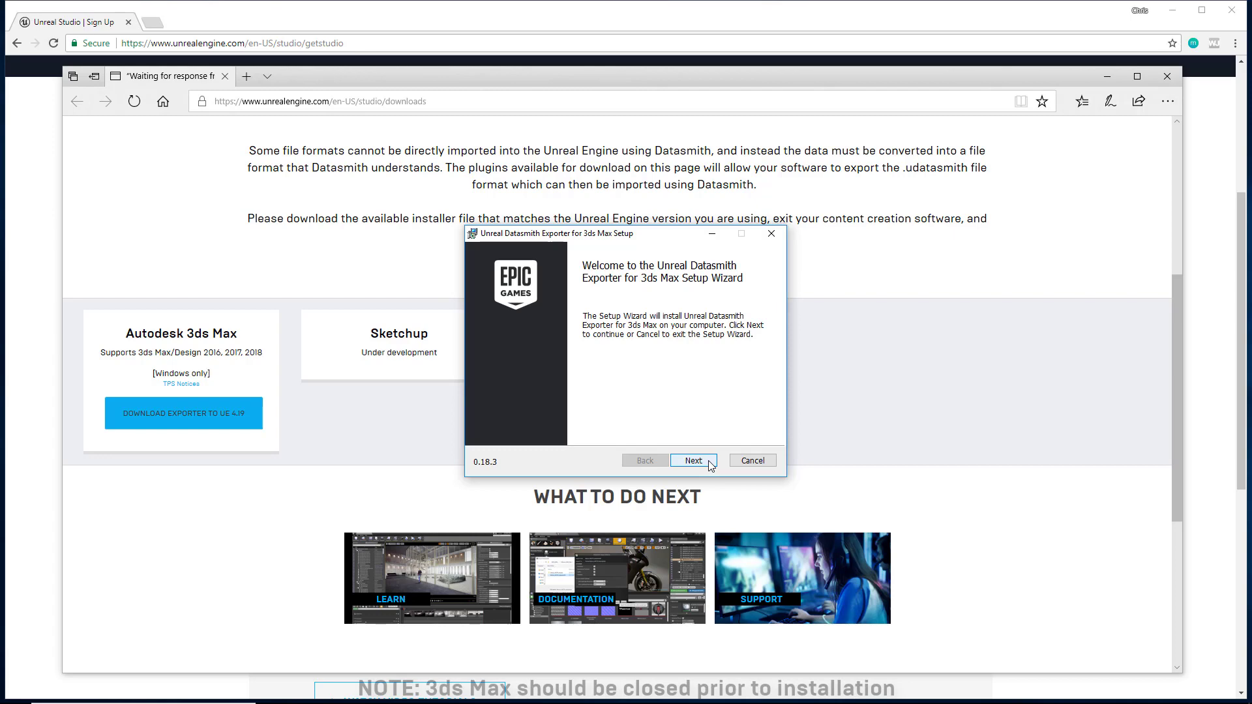
pyautogui.click(693, 460)
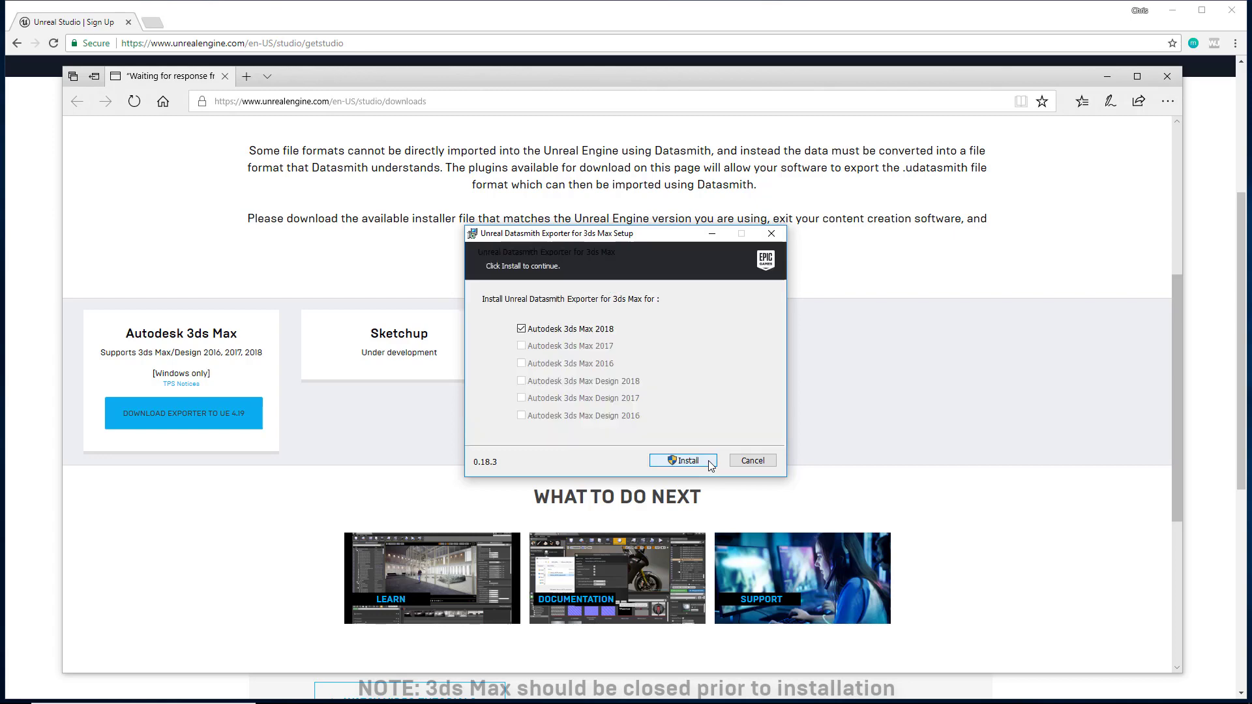
pyautogui.click(683, 460)
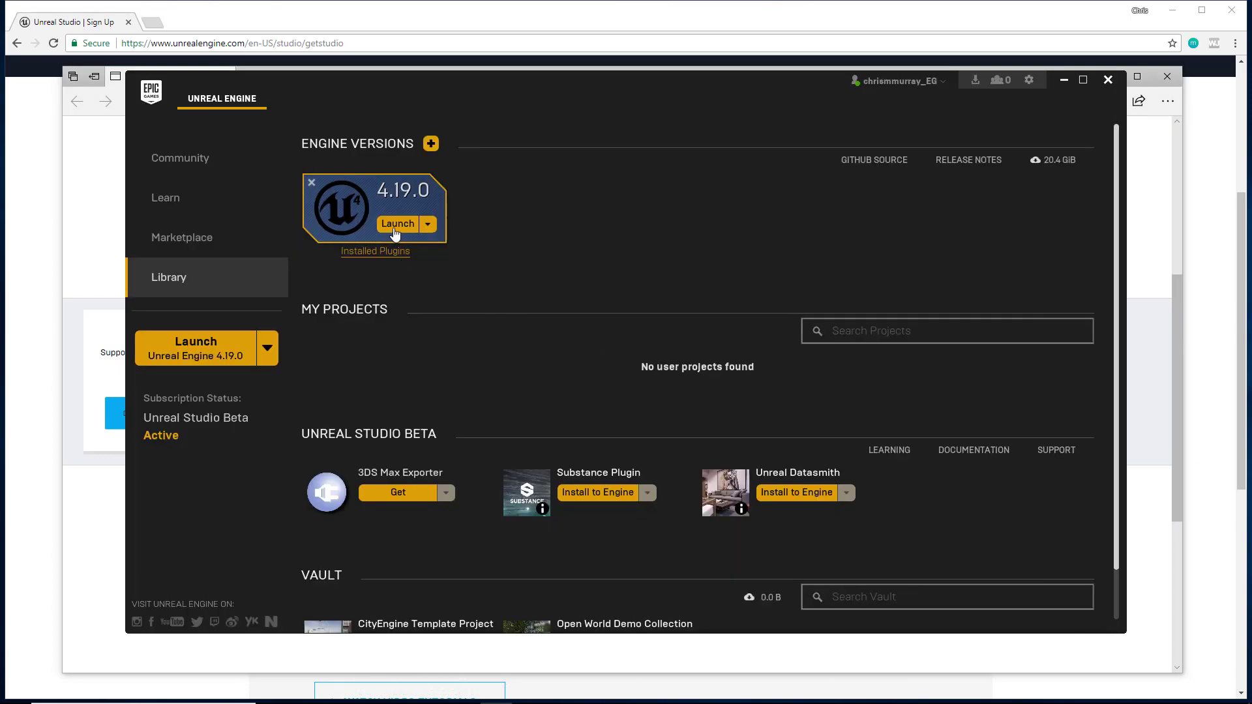
# Launch 4.19.0, view the Unreal Studio Blank and Product Viewer templates, then return to Blueprint.
pyautogui.click(398, 223)
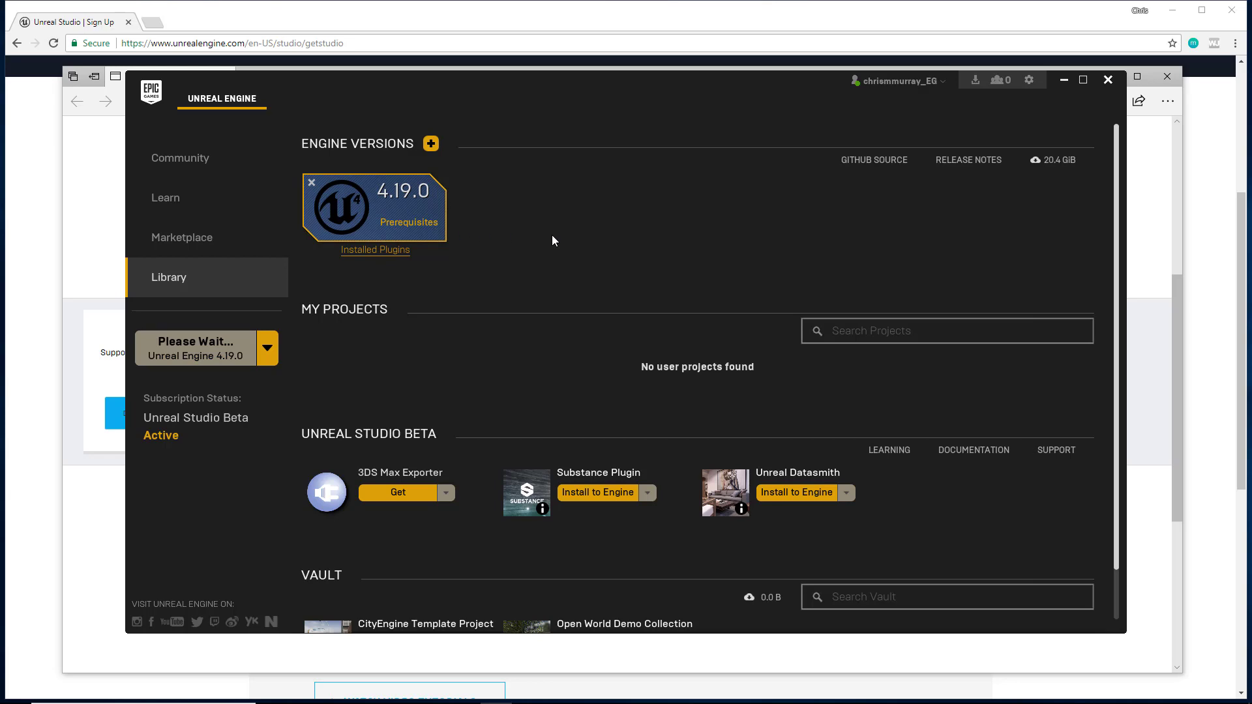
pyautogui.moveTo(578, 245)
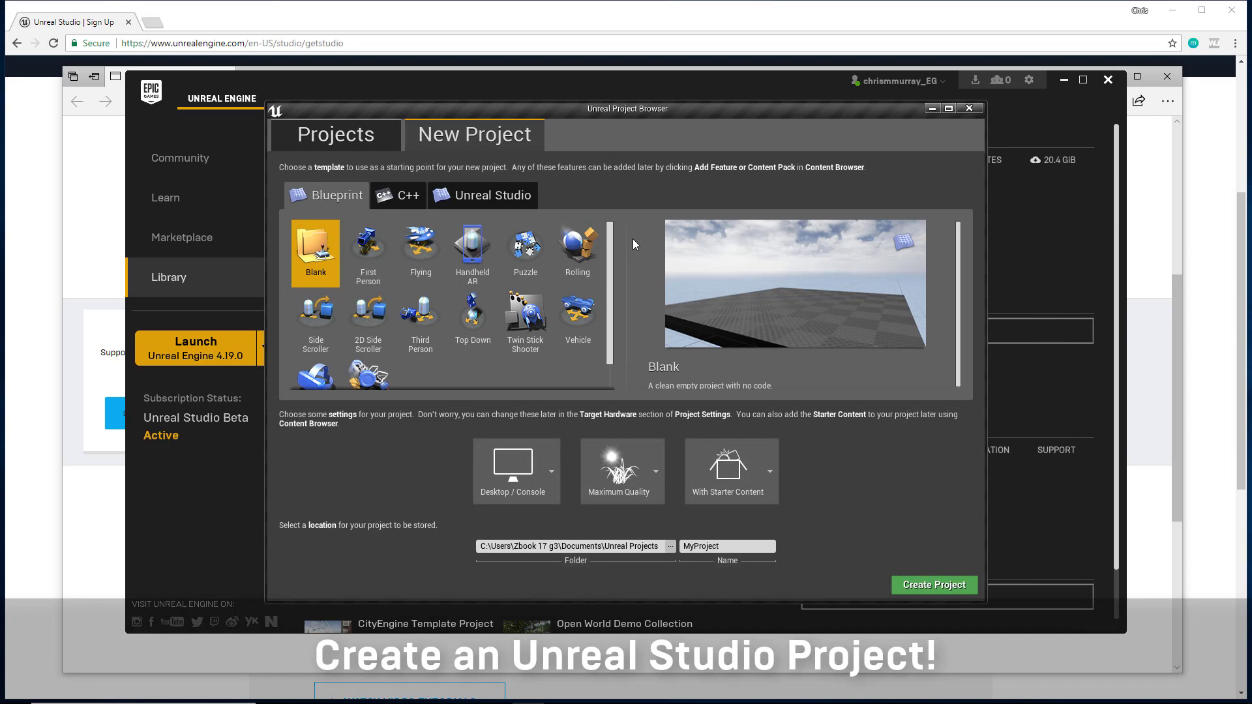
pyautogui.click(493, 196)
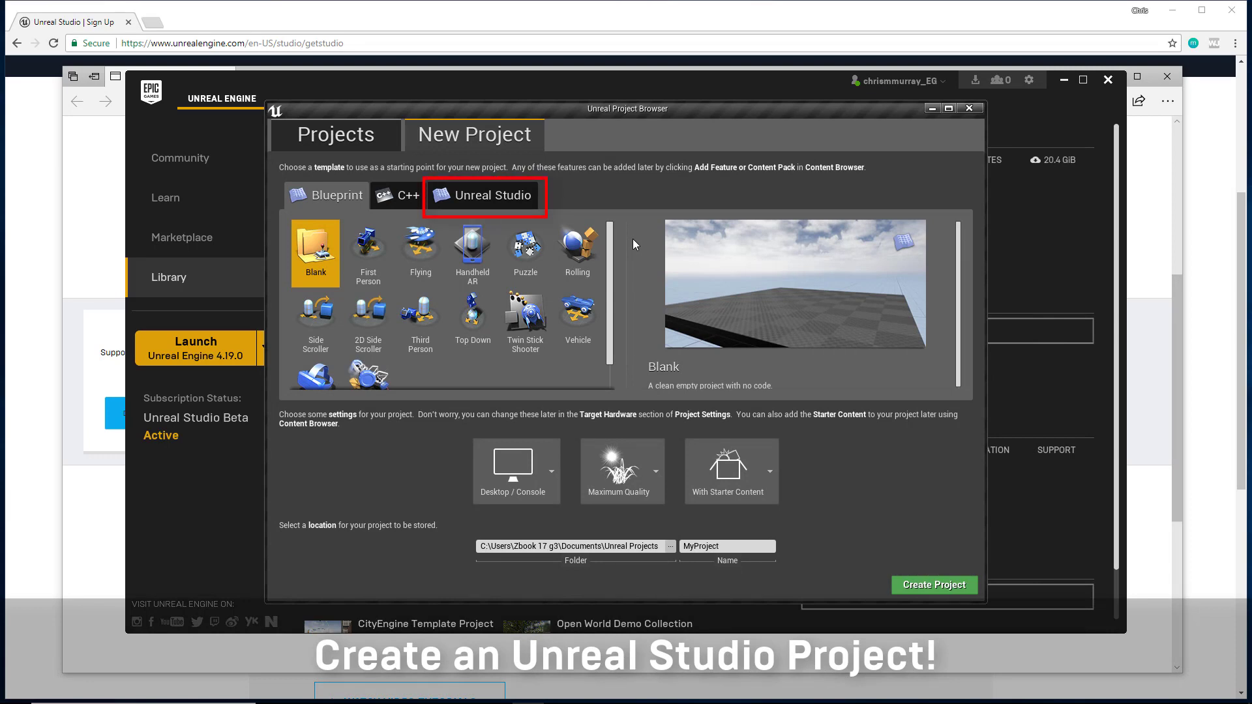
pyautogui.moveTo(514, 191)
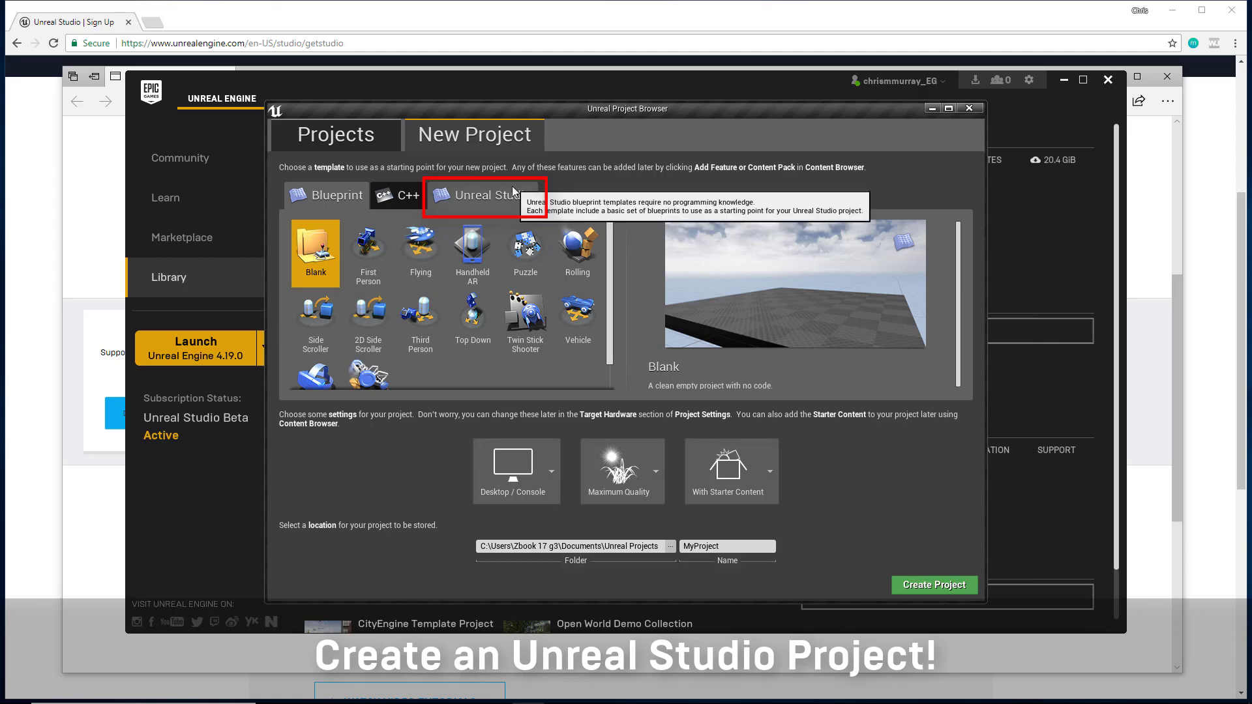
pyautogui.click(492, 195)
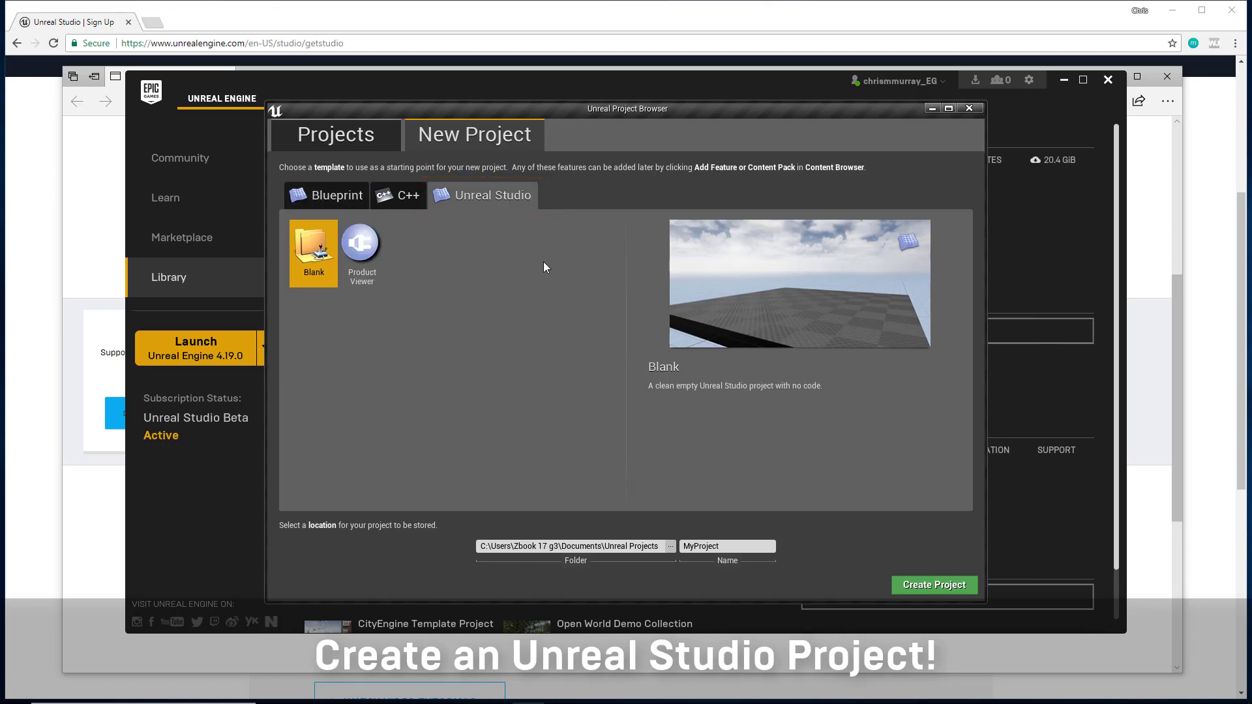
pyautogui.moveTo(450, 246)
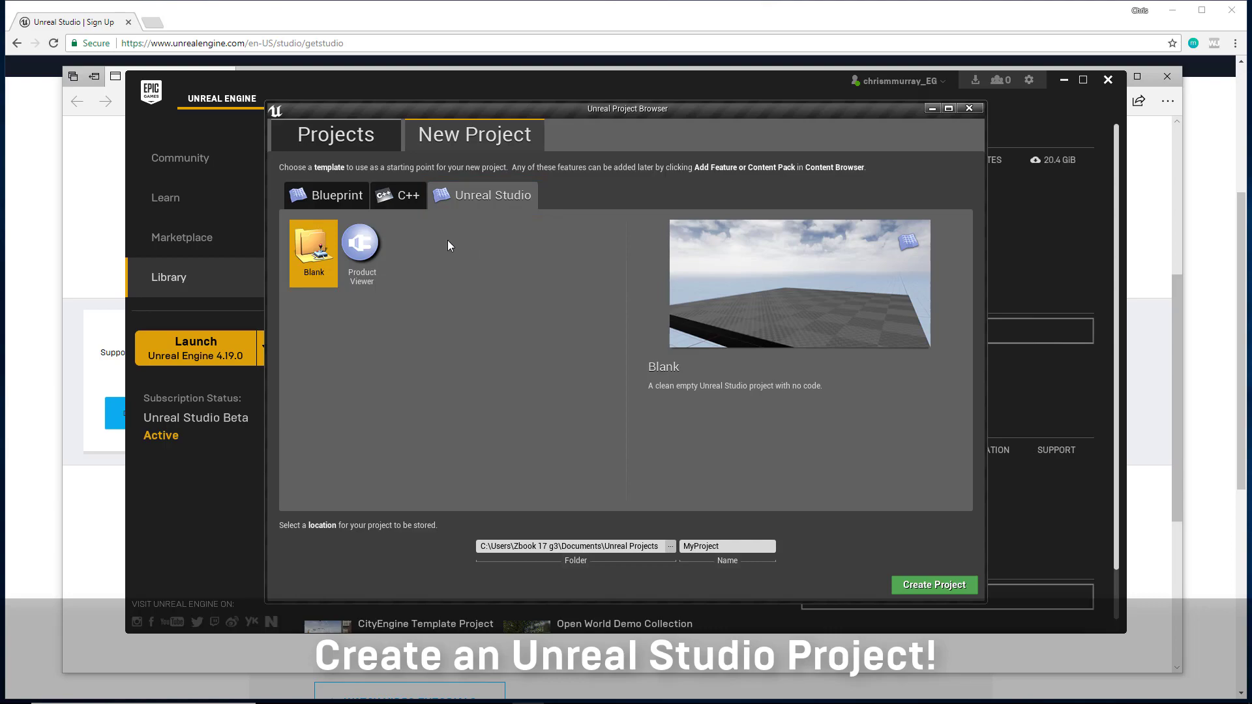
pyautogui.click(339, 195)
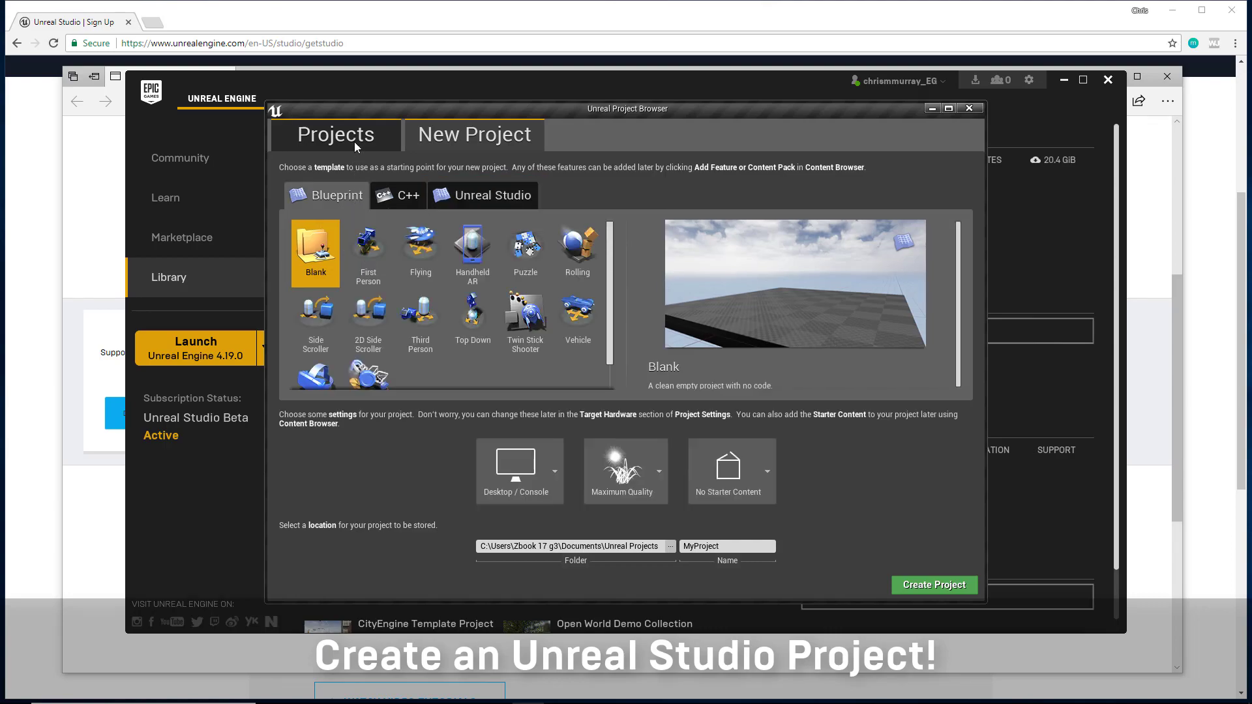